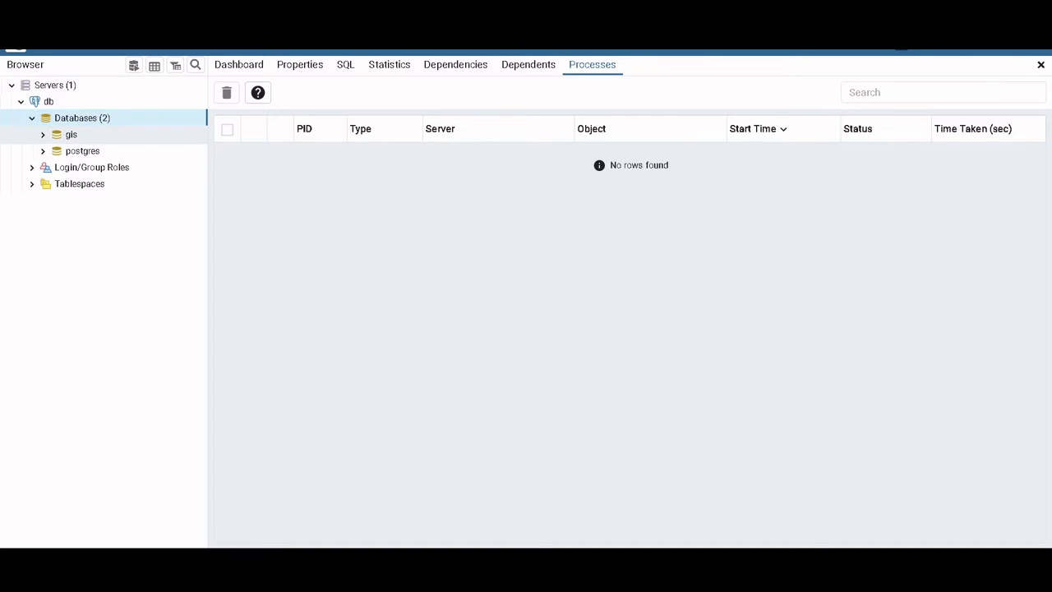
Expand the gis and postgres databases, briefly opening and closing cron and Tables.
left_click(71, 134)
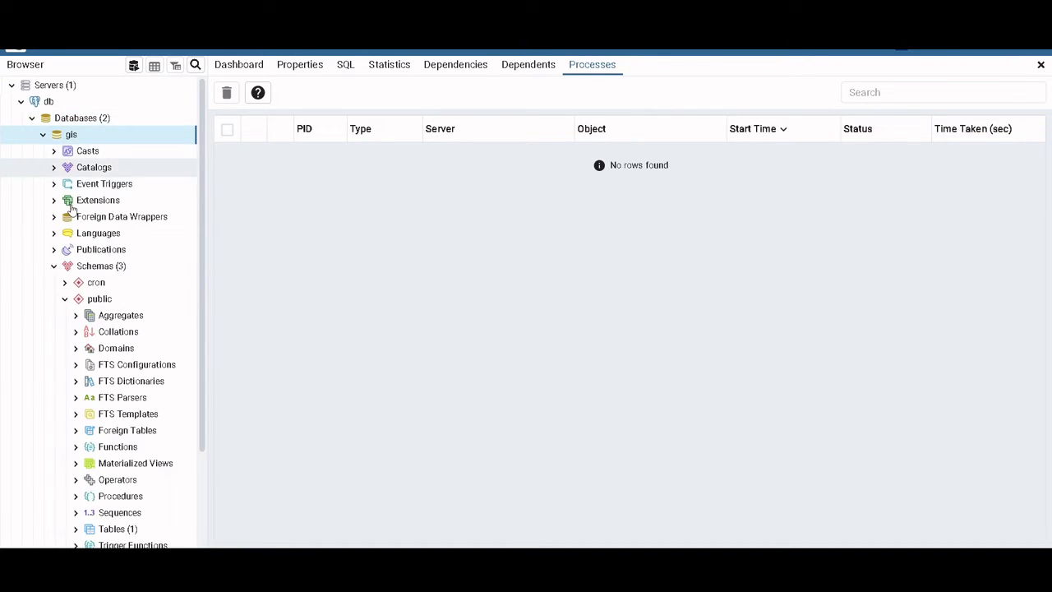
left_click(64, 298)
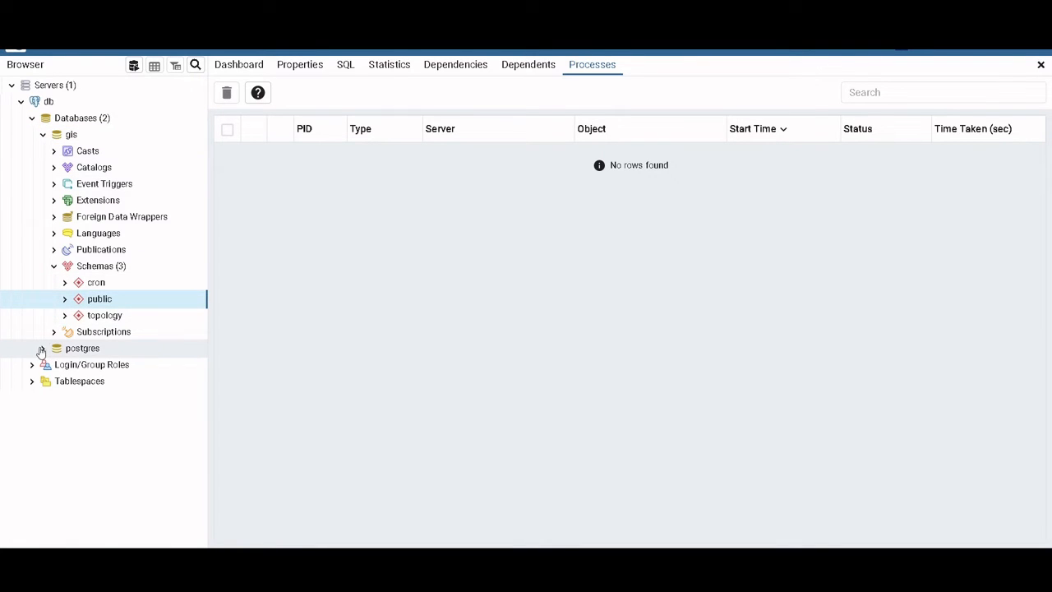
left_click(32, 347)
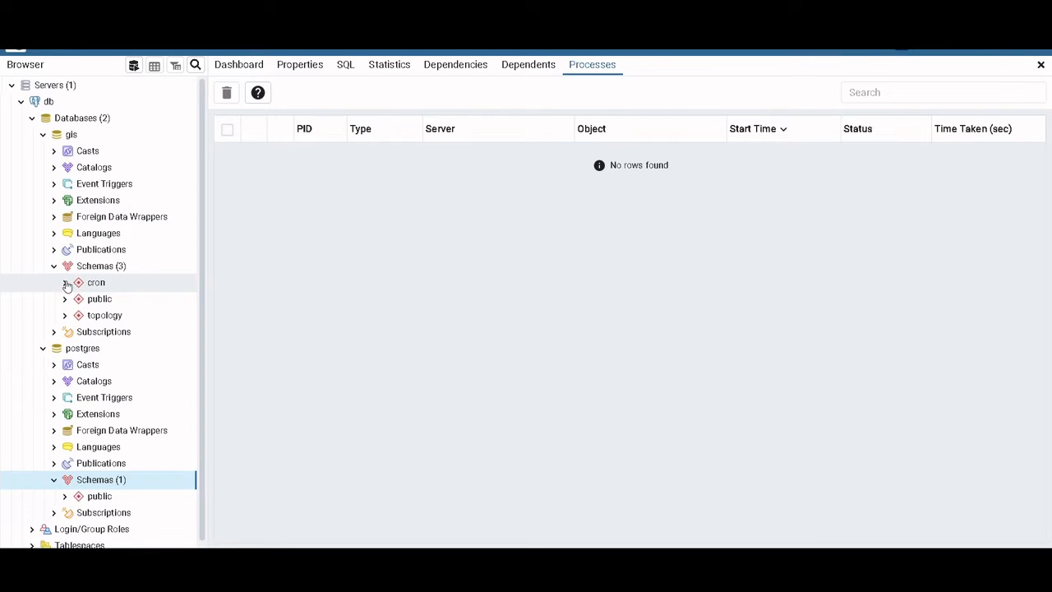
left_click(65, 282)
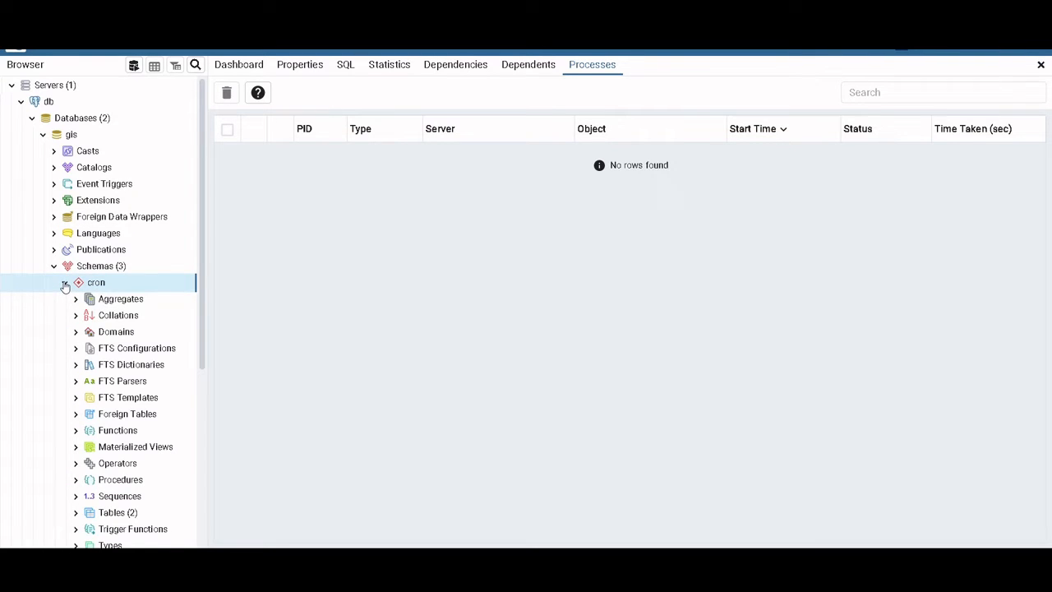
left_click(64, 282)
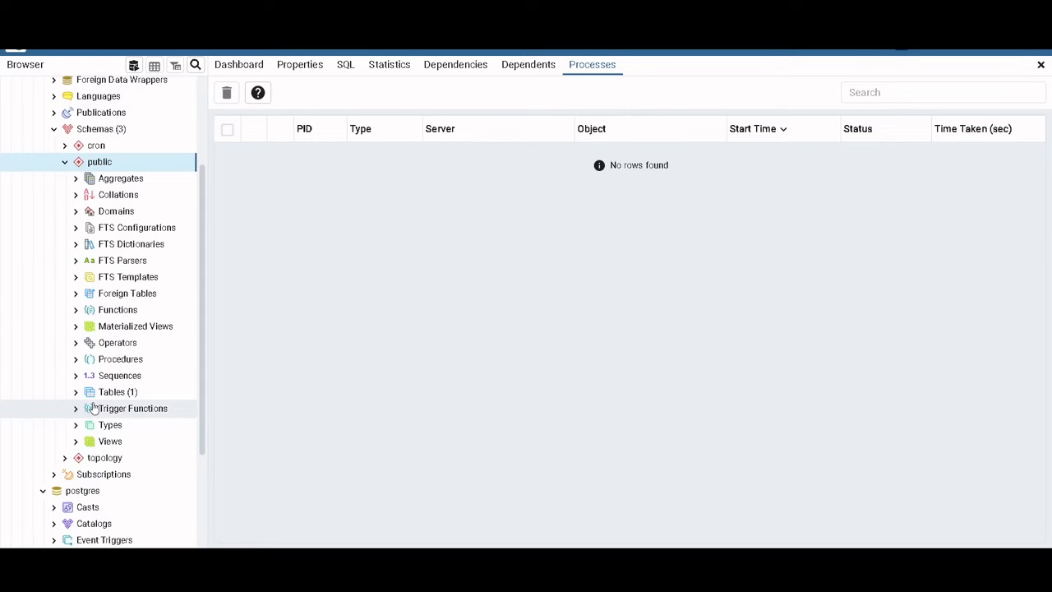
left_click(75, 391)
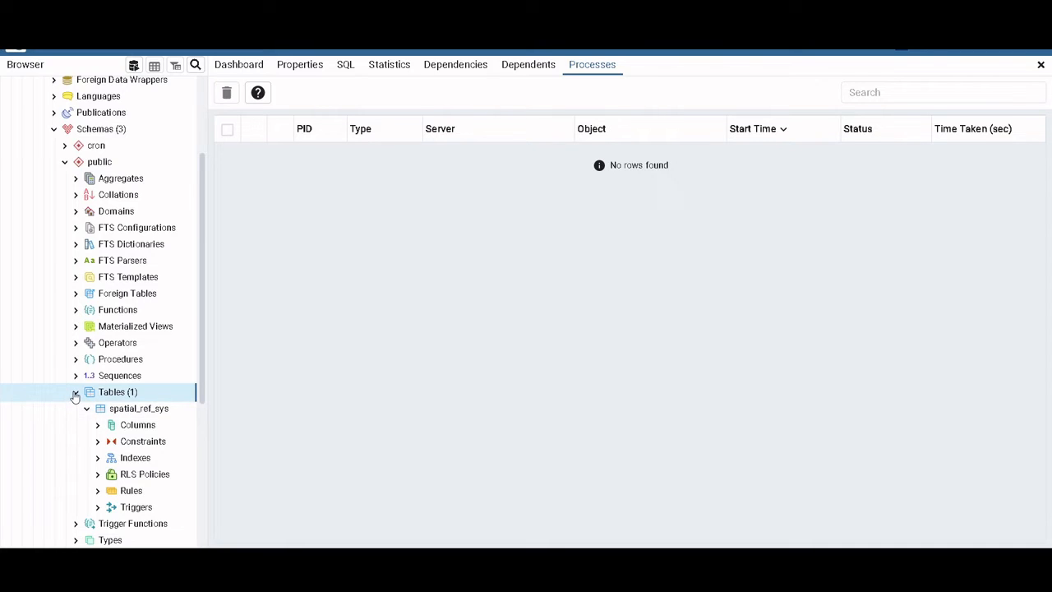
left_click(75, 392)
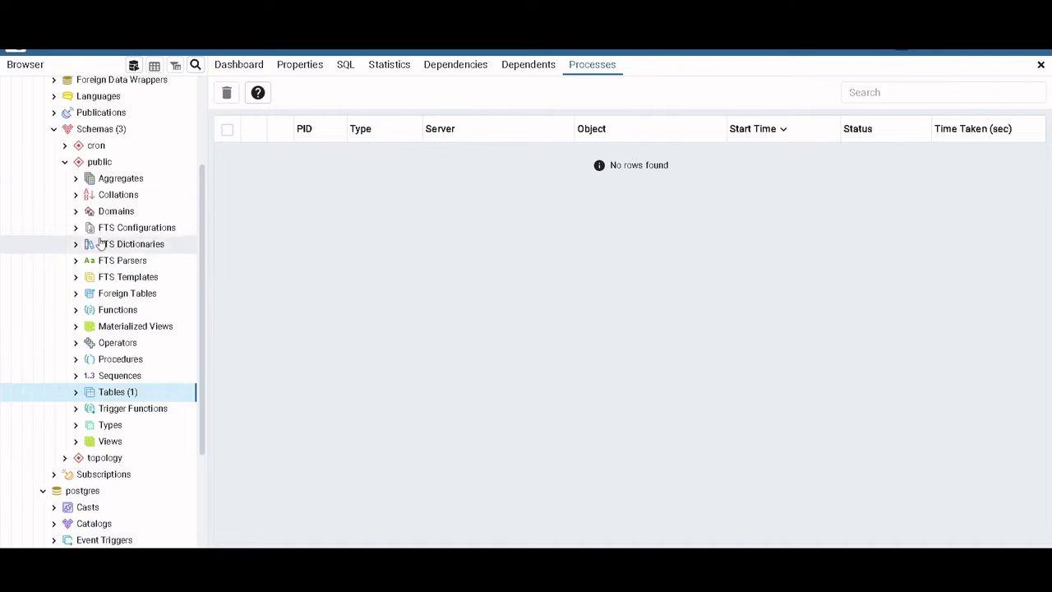
scroll("down", 3)
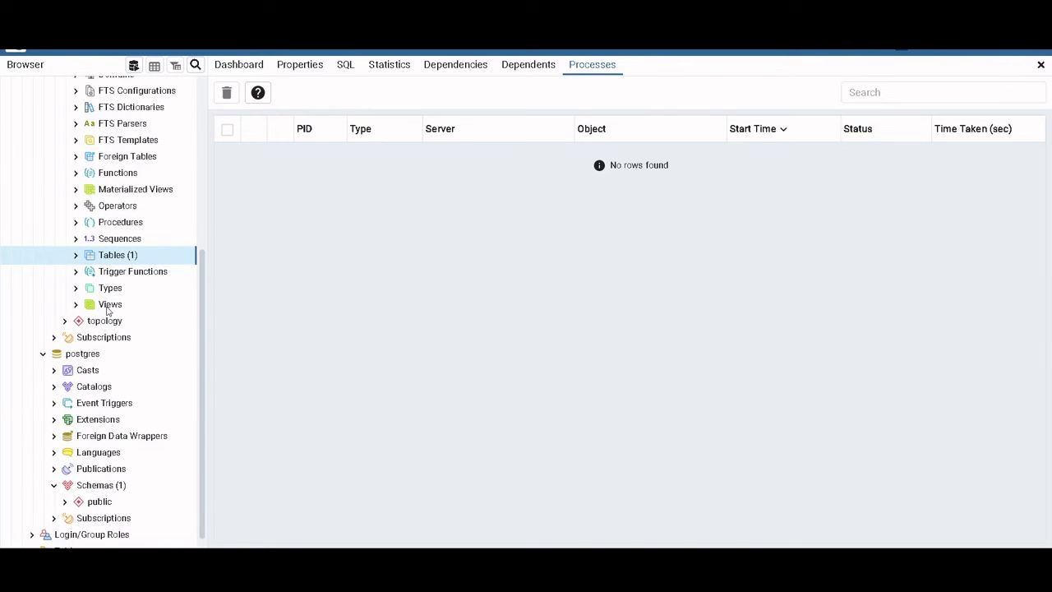
Start a new table named test under gis public Tables and reach its Columns tab.
right_click(117, 255)
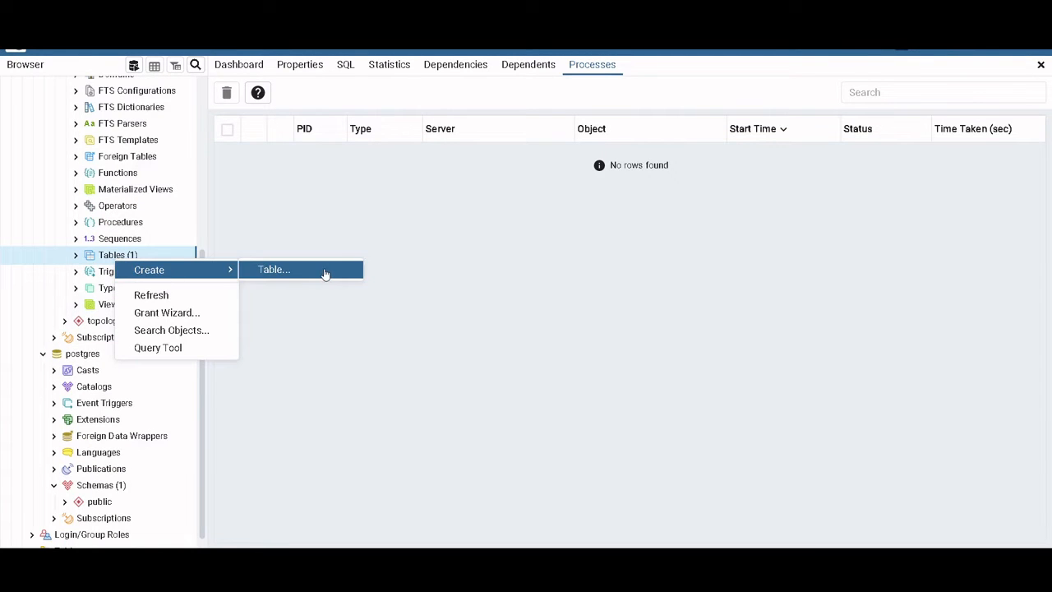
left_click(272, 269)
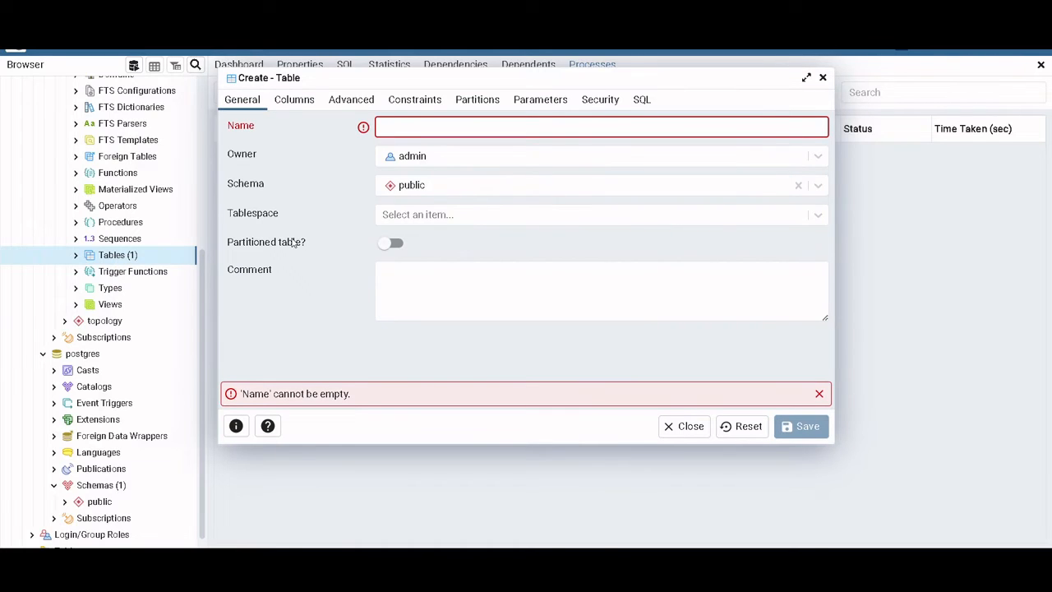
type("test")
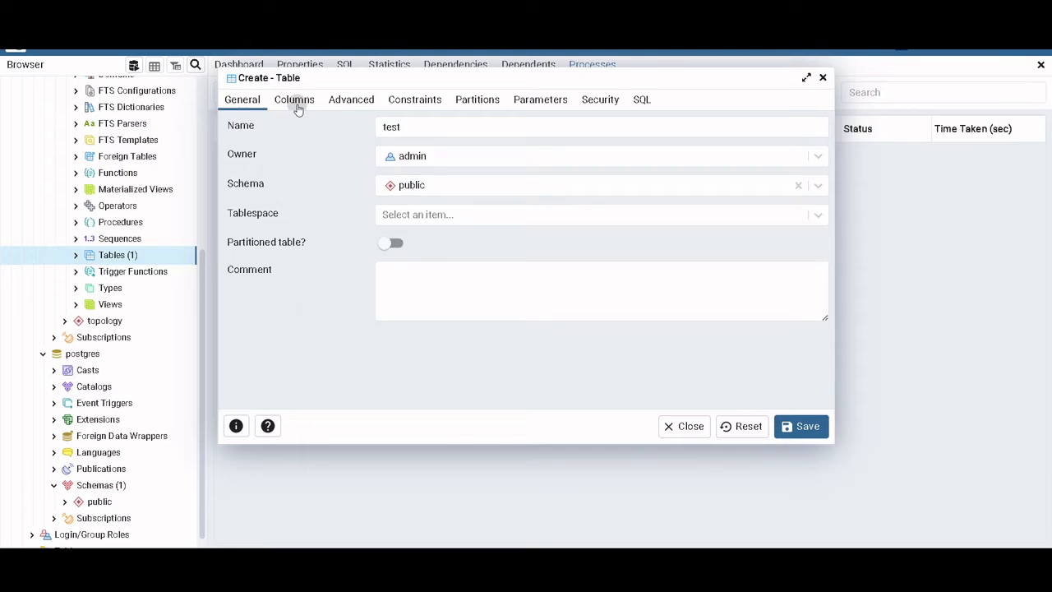
left_click(294, 99)
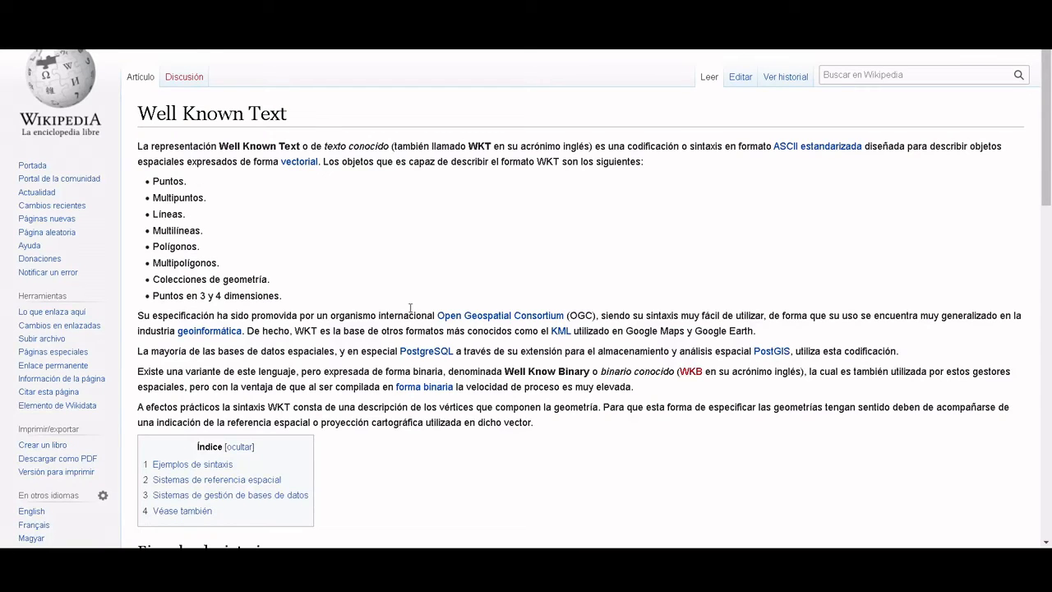
mouse_move(296, 120)
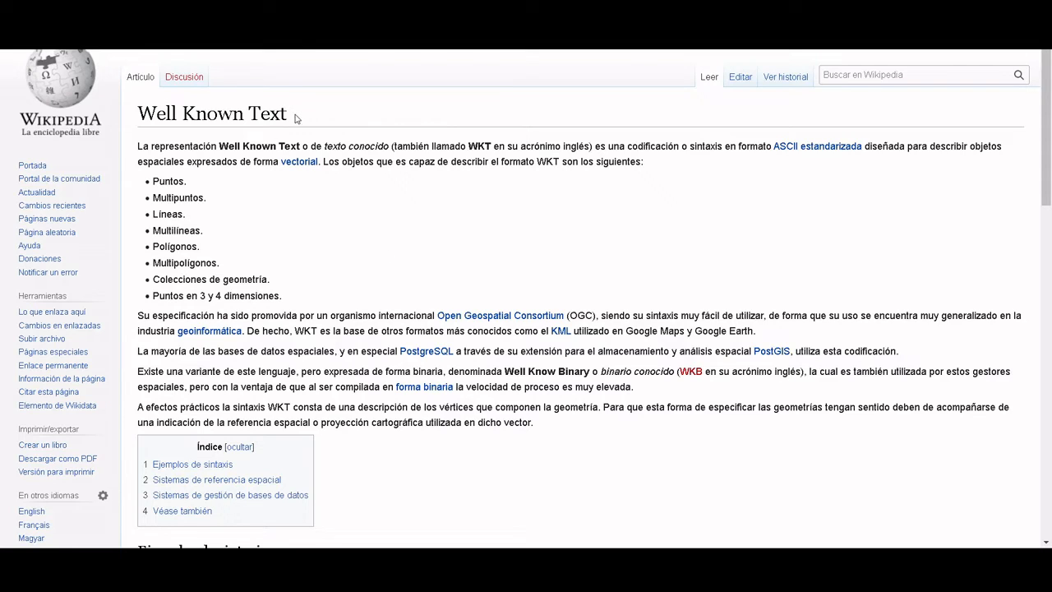
mouse_move(323, 265)
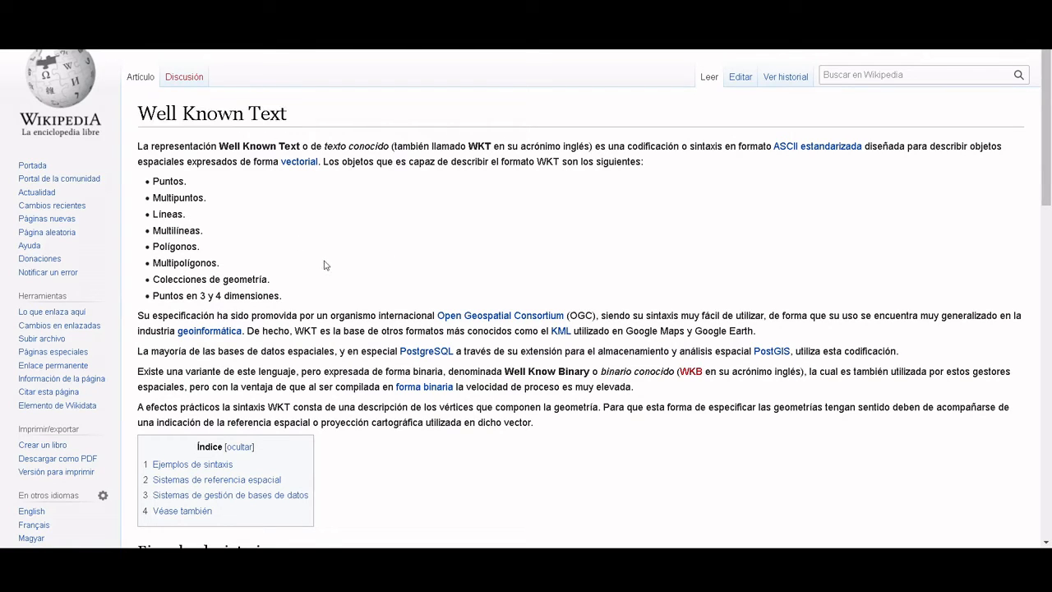
mouse_move(276, 251)
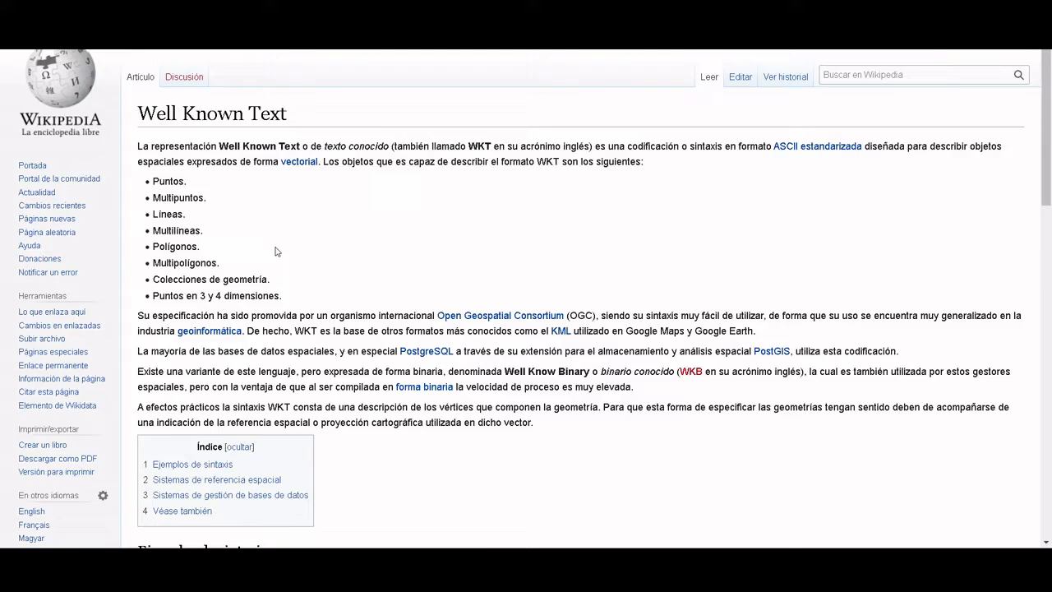
Scroll the Wikipedia WKT article down to the POINT (30 10) syntax example.
scroll("down", 3)
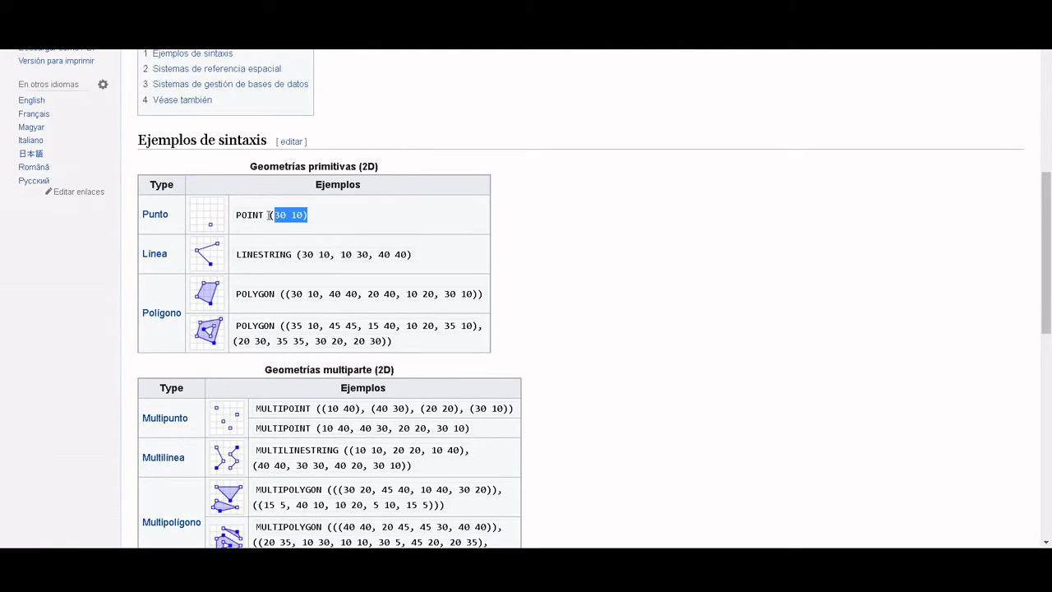
left_click(332, 227)
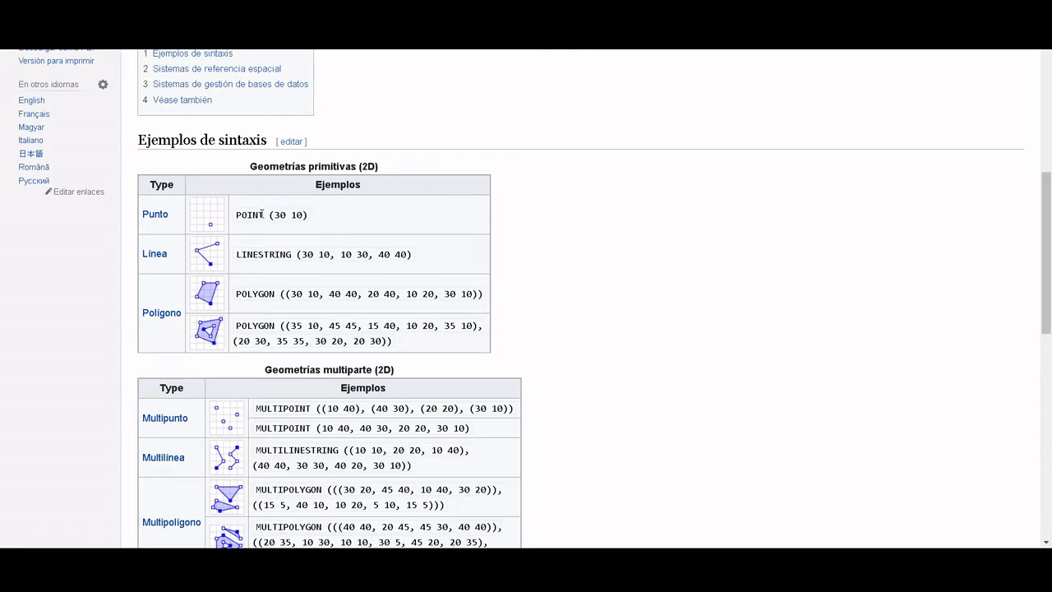
mouse_move(202, 308)
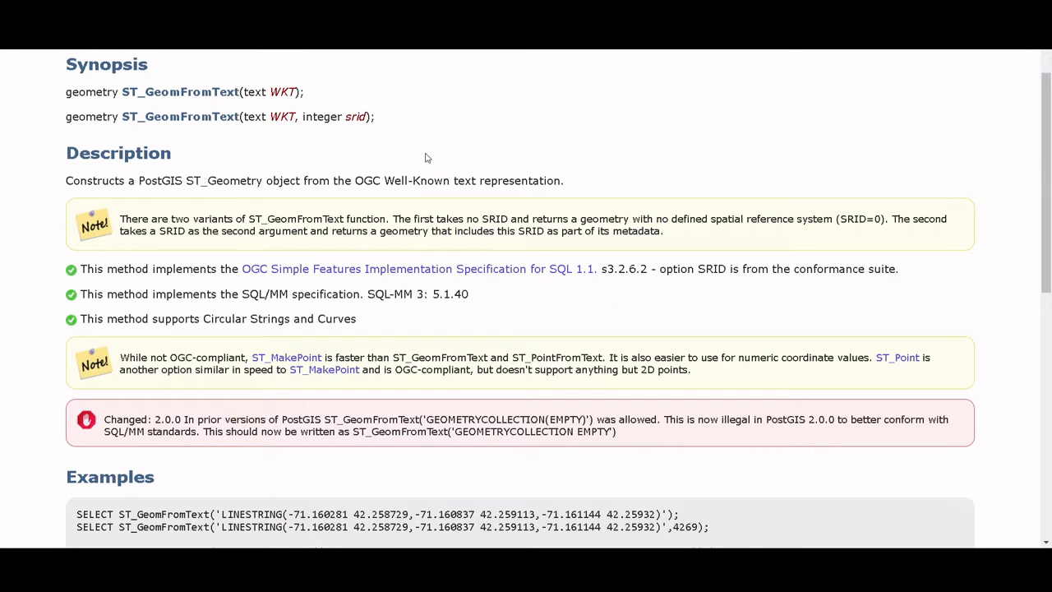
mouse_move(121, 89)
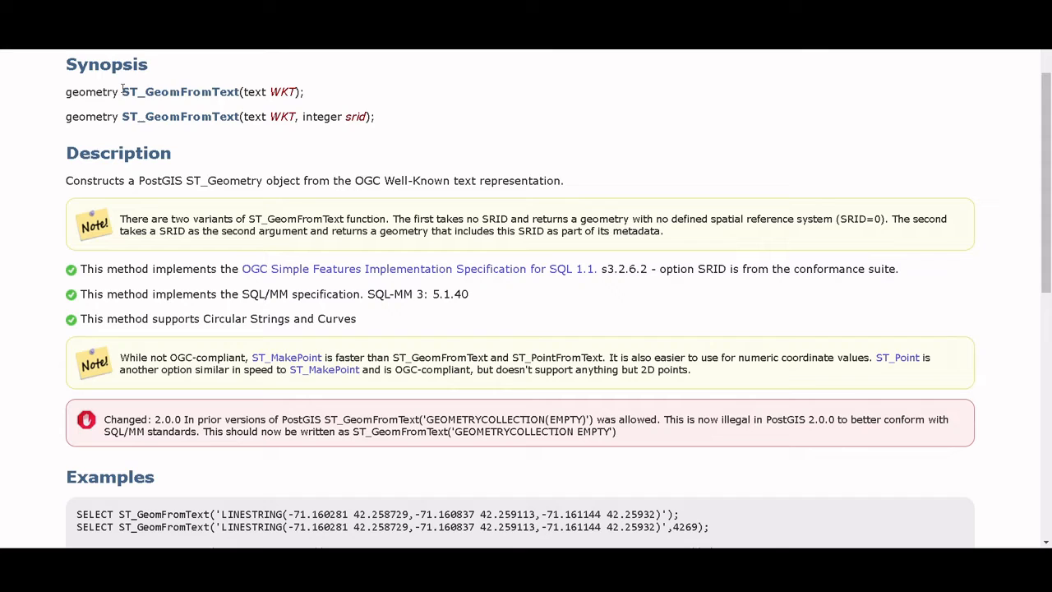
Select the ST_GeomFromText function name in the PostGIS reference synopsis.
double_click(180, 91)
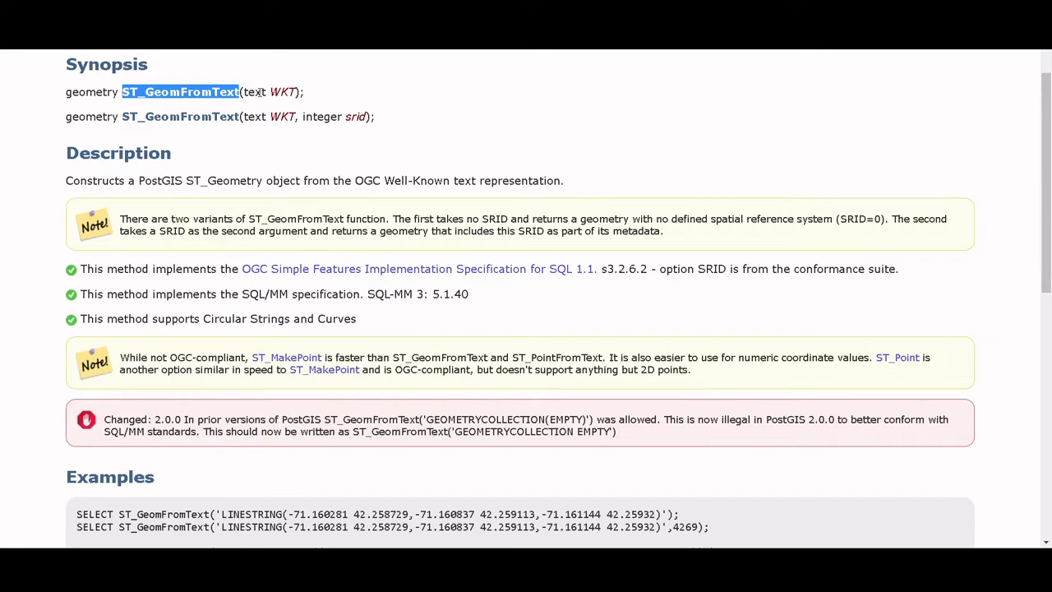
double_click(282, 92)
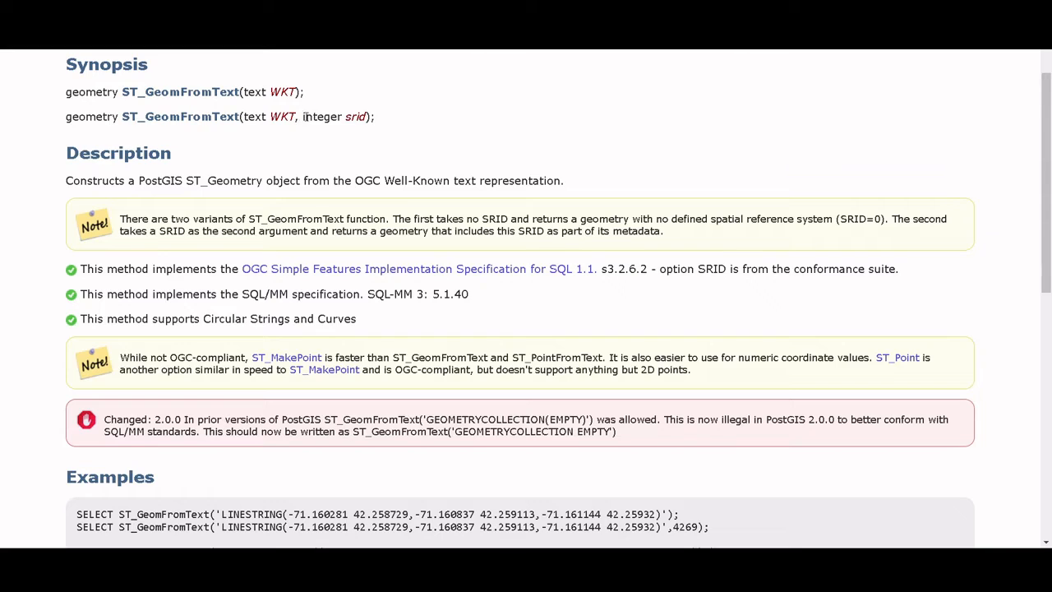
mouse_move(307, 138)
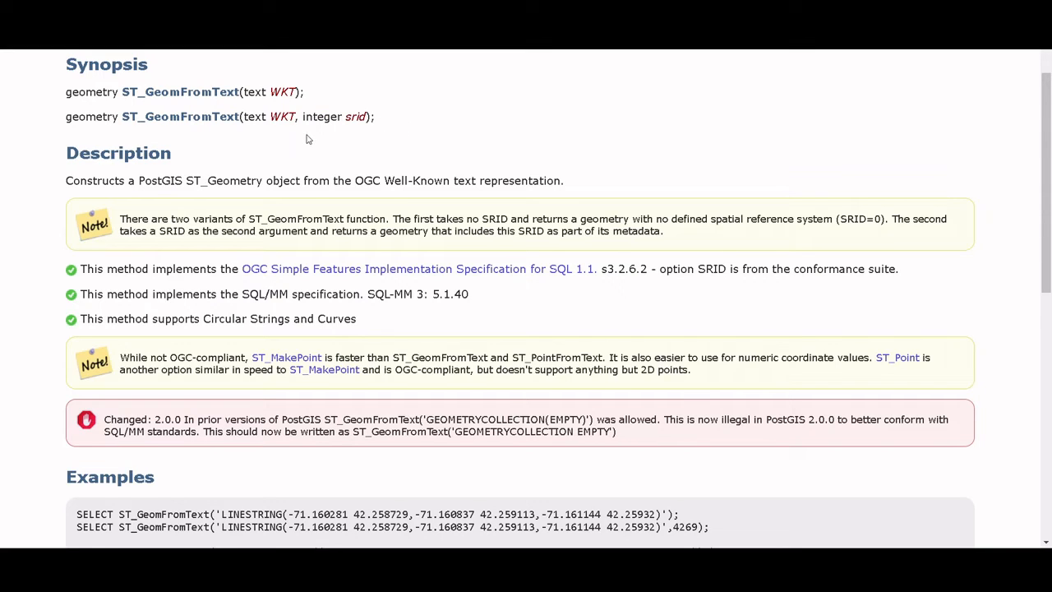
mouse_move(152, 136)
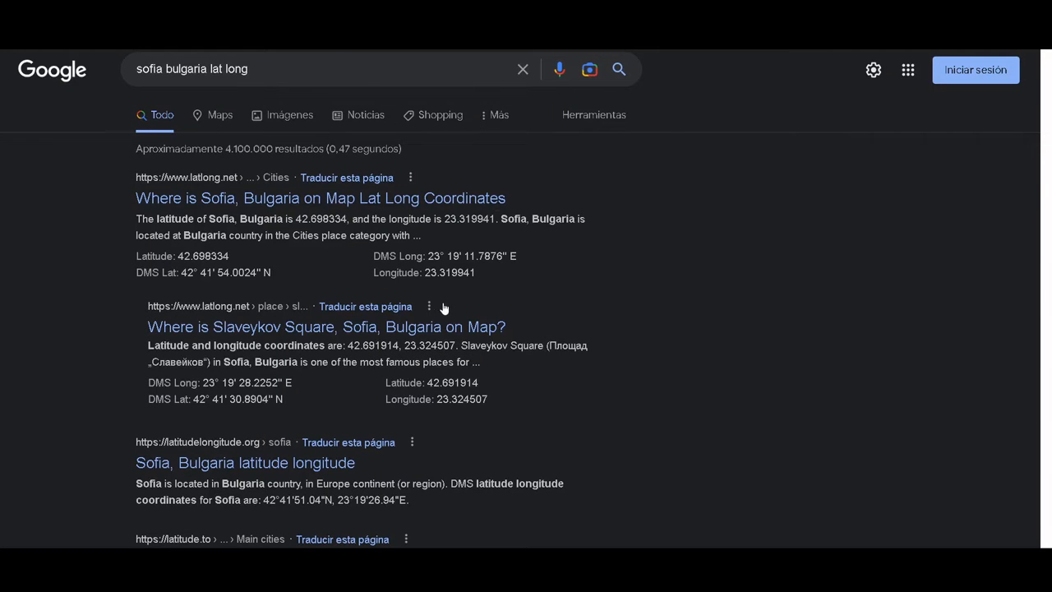
mouse_move(699, 289)
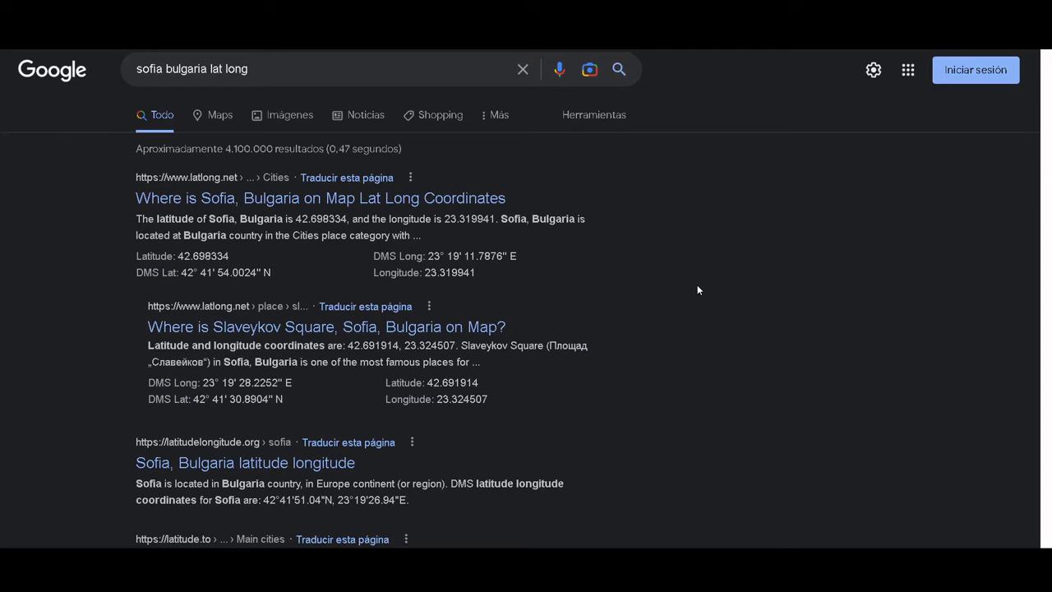
mouse_move(485, 274)
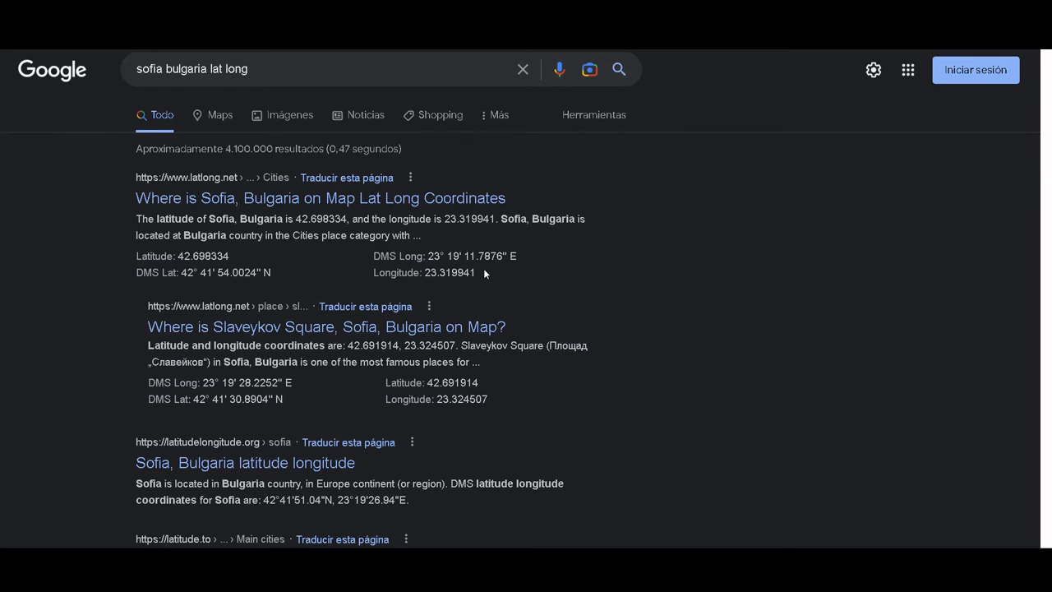
Select Sofia's longitude value 23.319941 in the Google results.
double_click(450, 272)
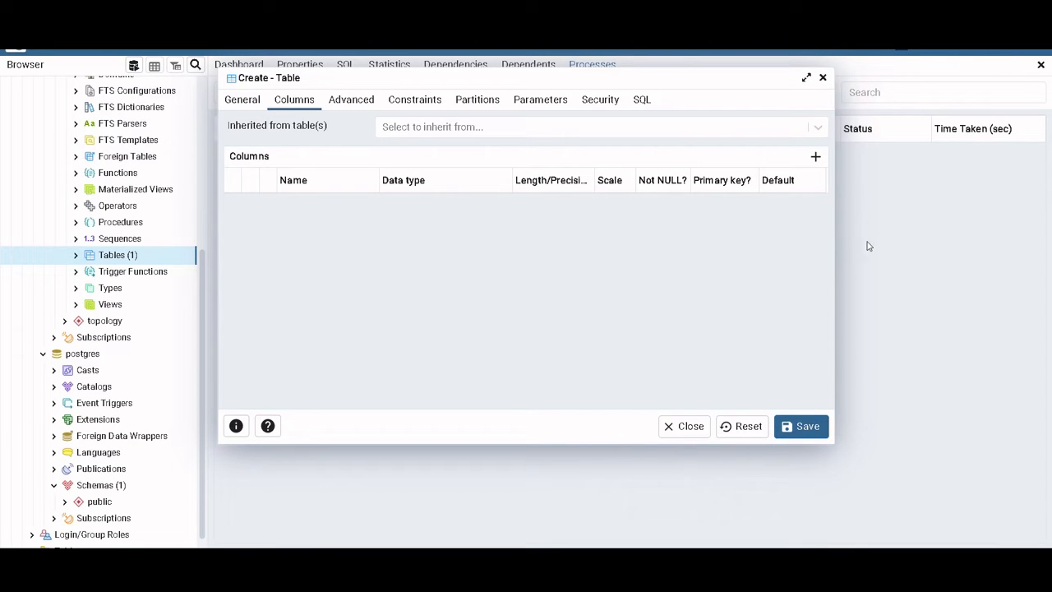
Add a Name column of type character with length 20.
left_click(816, 157)
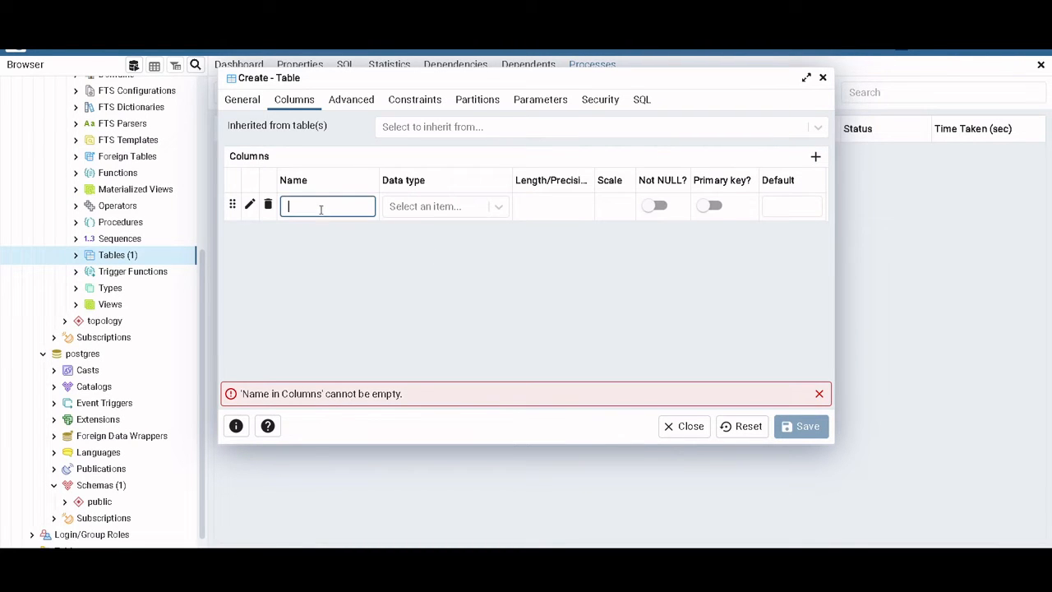
type("Nach")
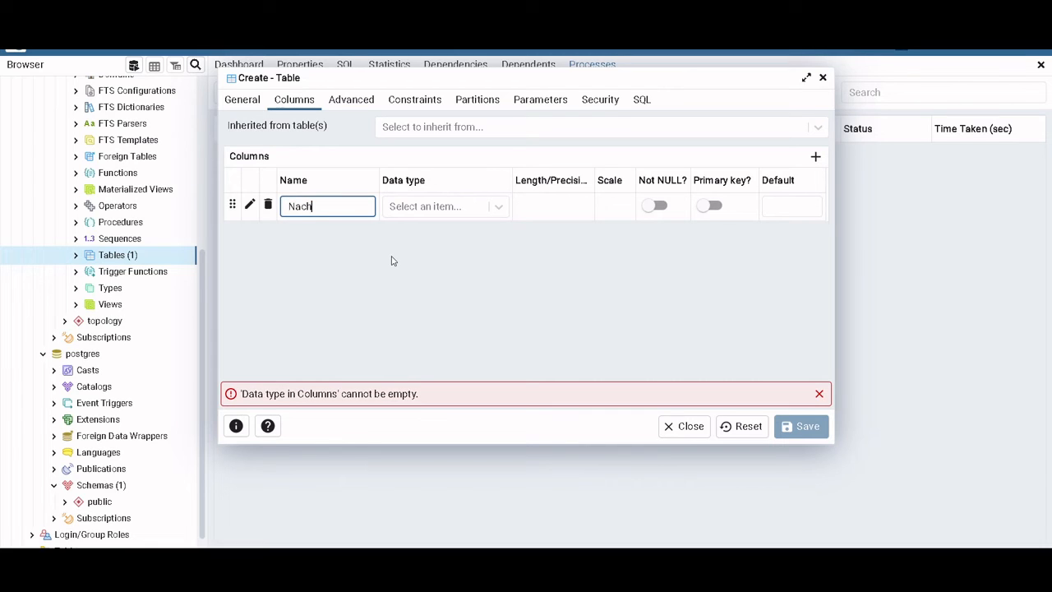
type("Name")
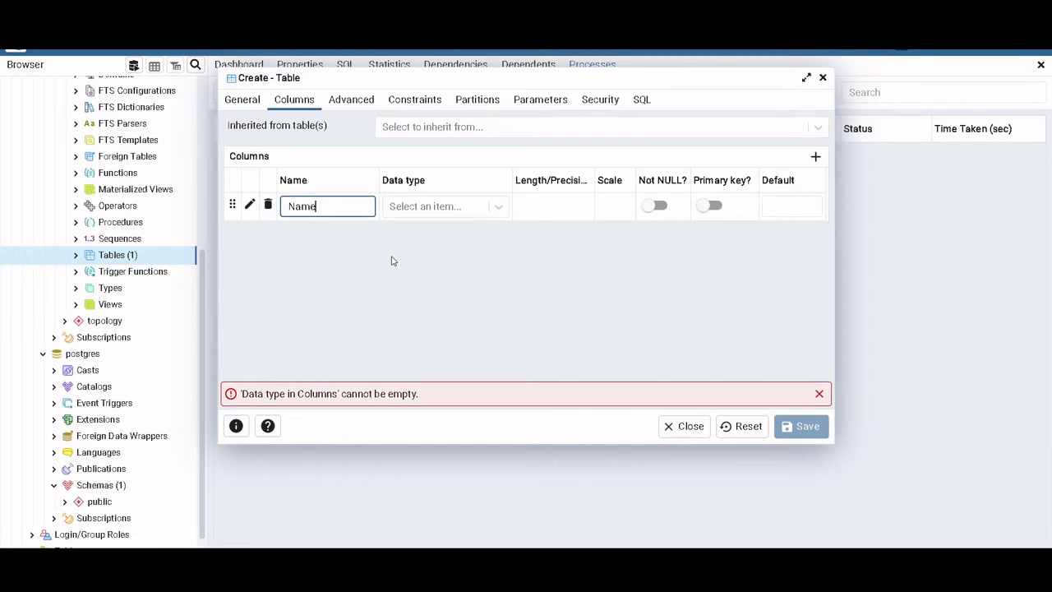
left_click(444, 206)
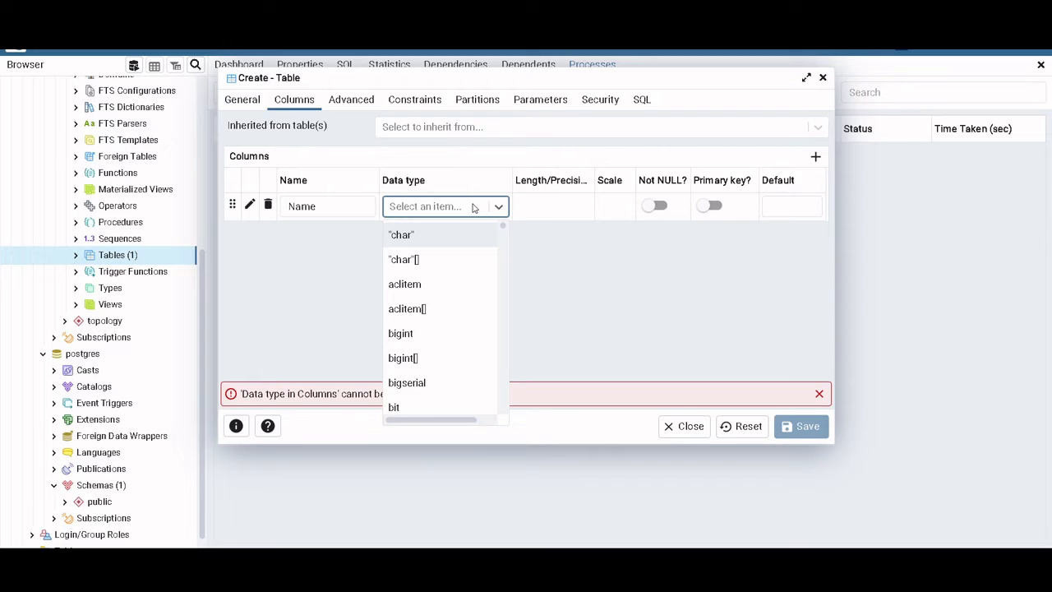
type("cha")
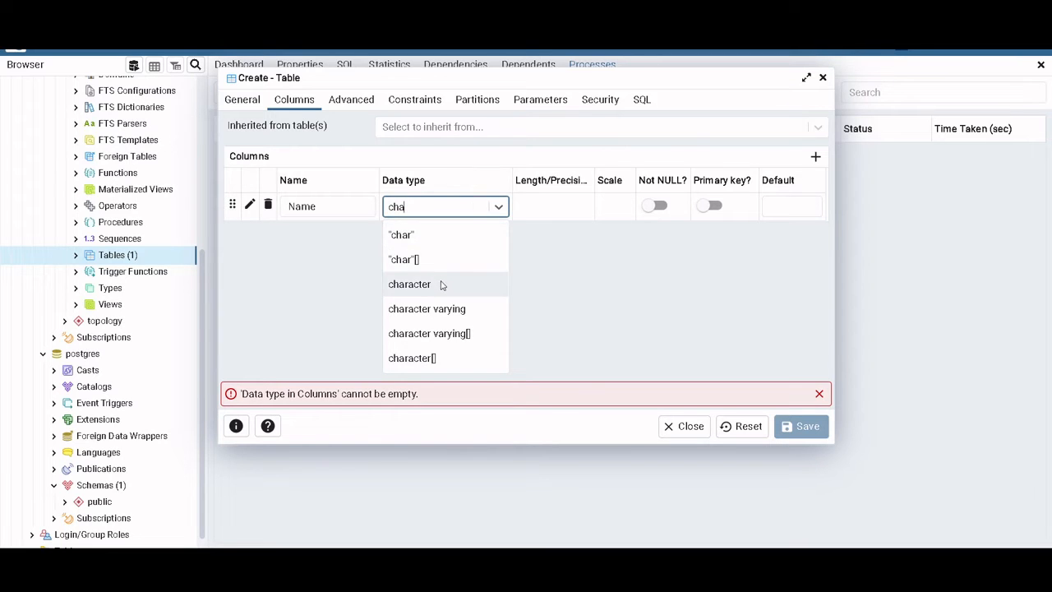
left_click(409, 284)
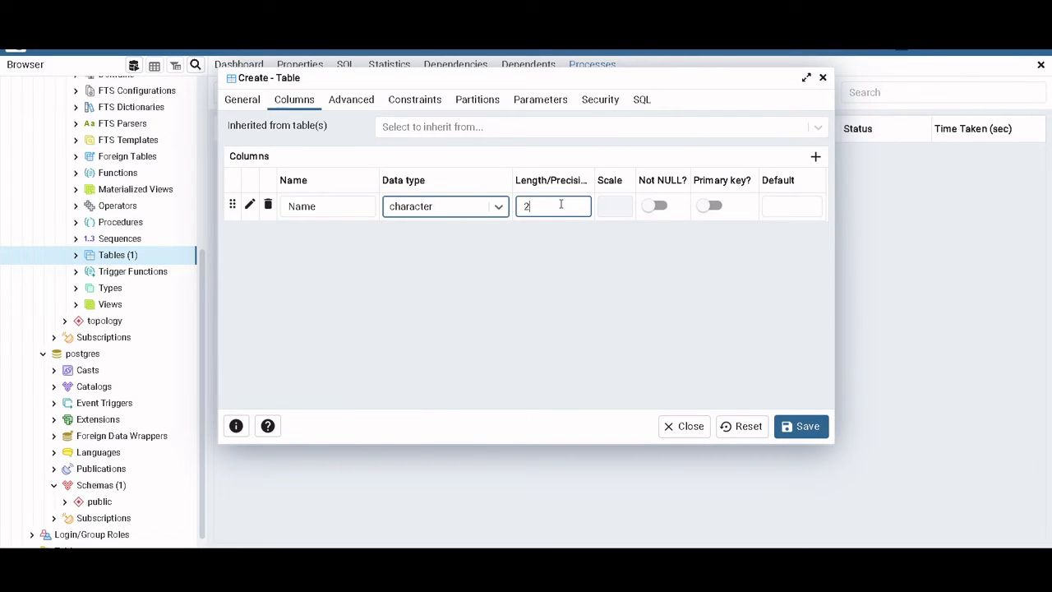
type("0")
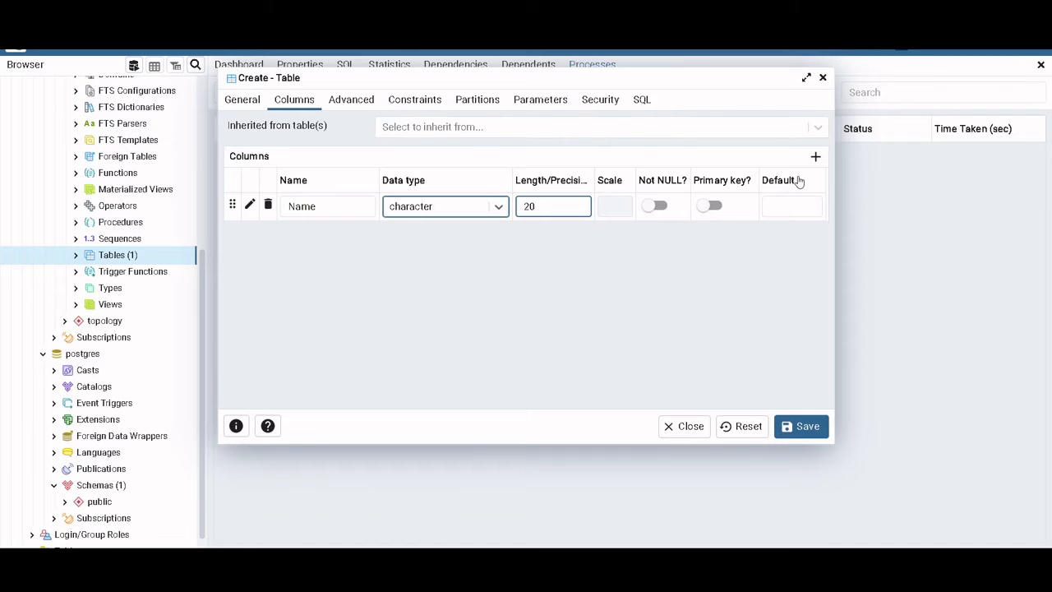
mouse_move(816, 156)
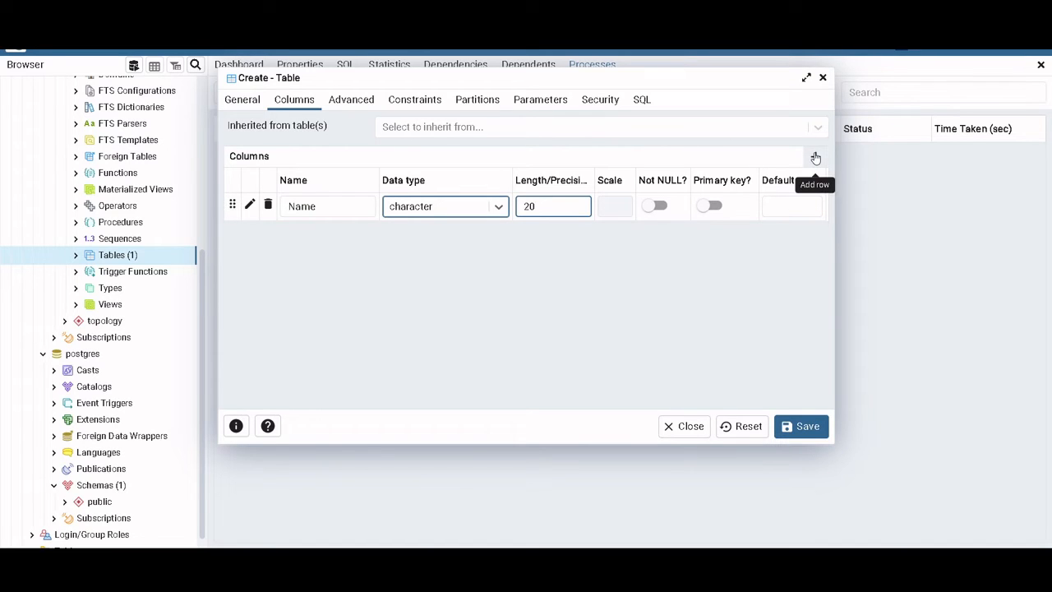
Add a Location column of type geometry and save the test table.
left_click(816, 156)
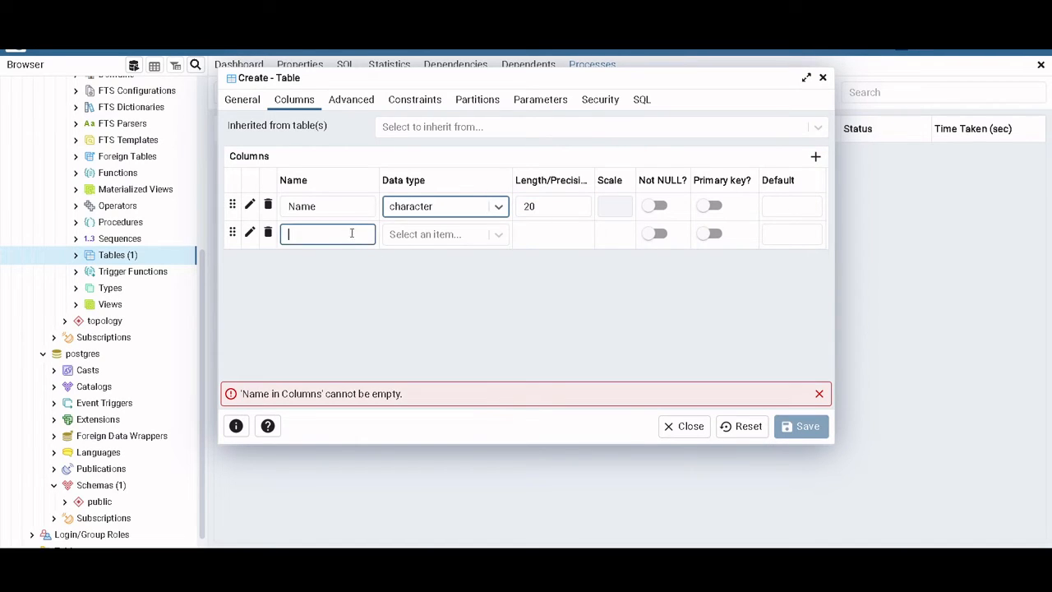
type("Location")
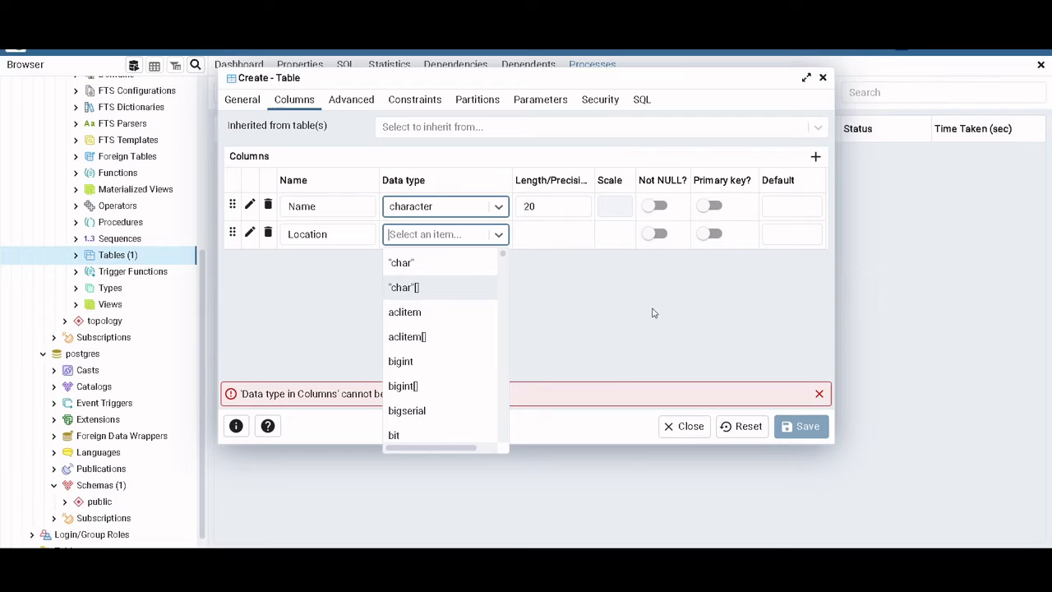
type("geo")
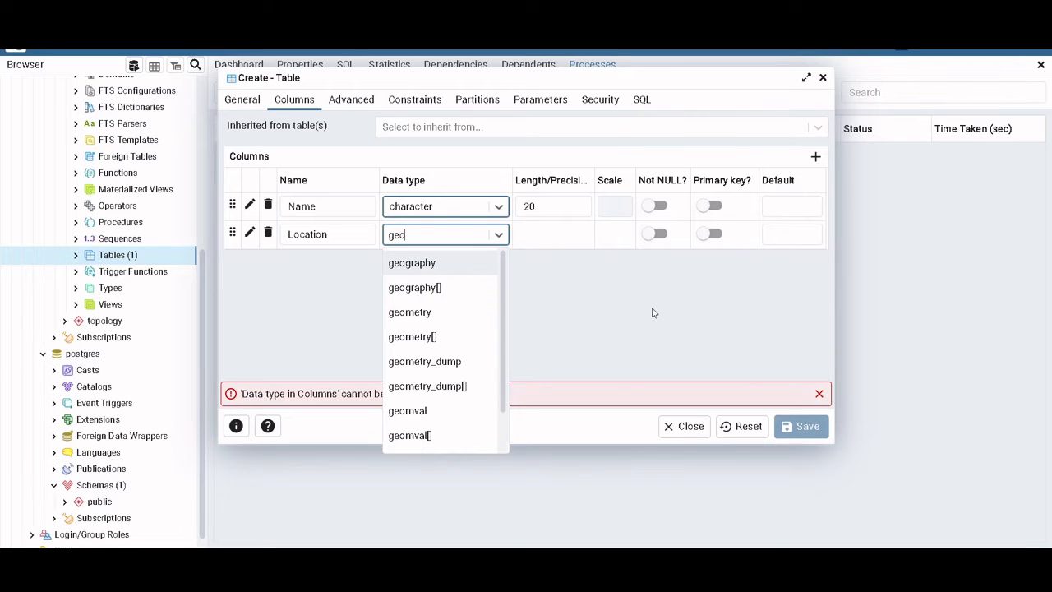
left_click(409, 312)
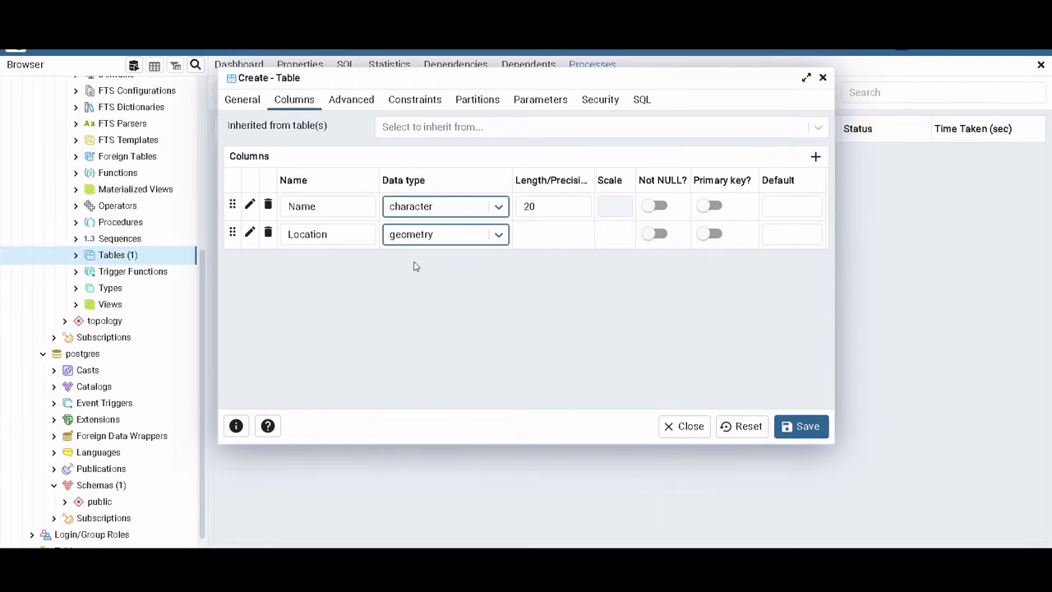
mouse_move(472, 265)
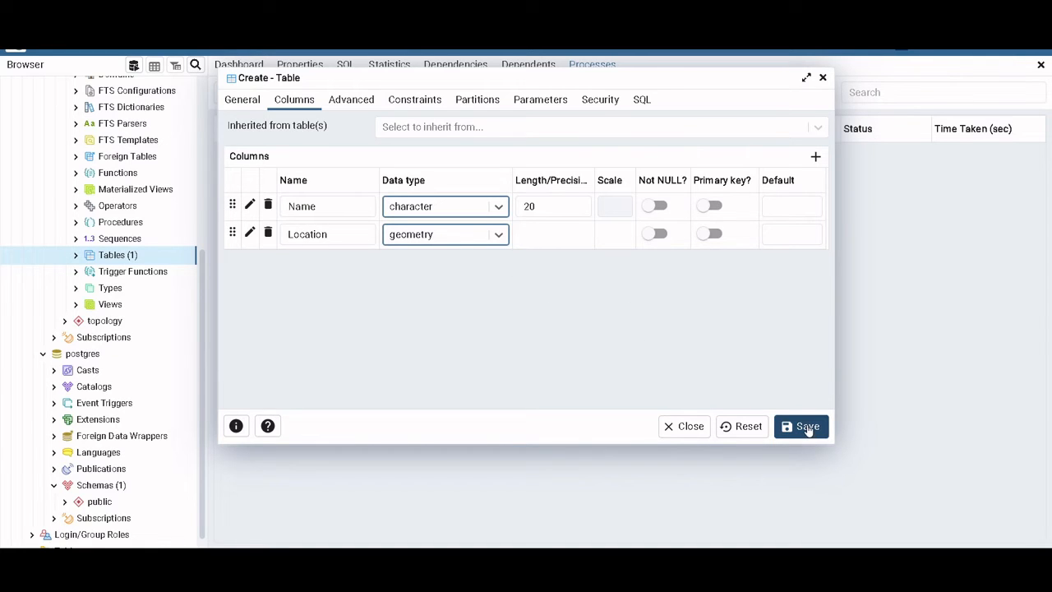
left_click(800, 426)
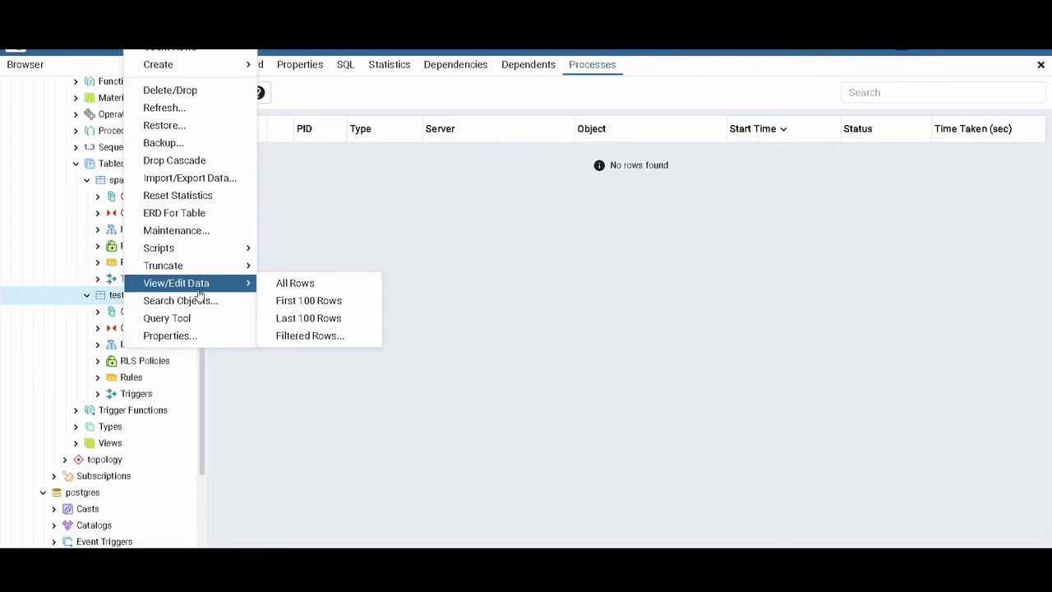
View all rows of the empty test table, then open a blank Query Tool for gis.
left_click(294, 283)
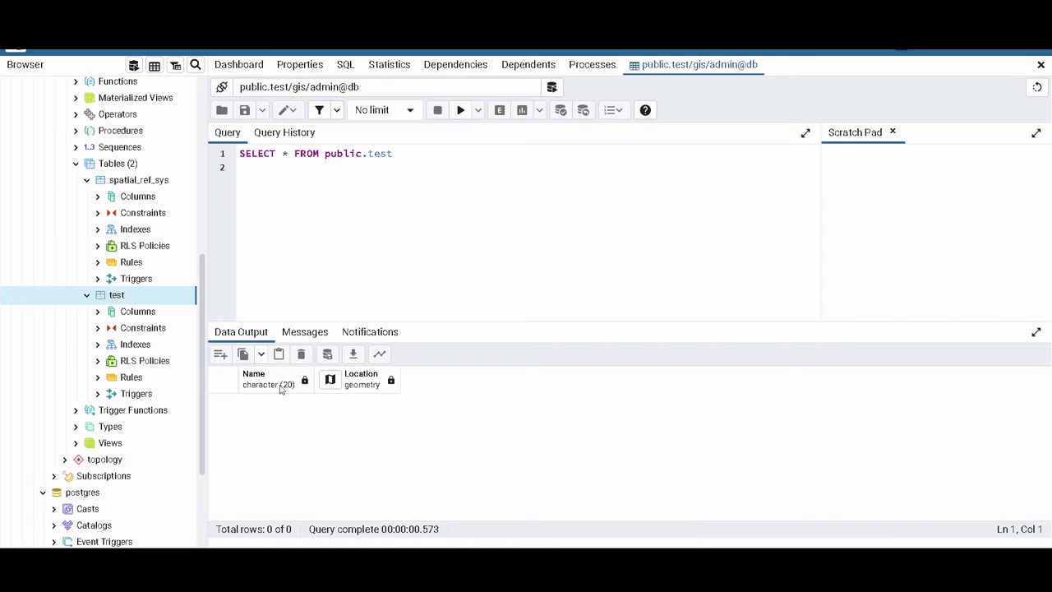
mouse_move(366, 392)
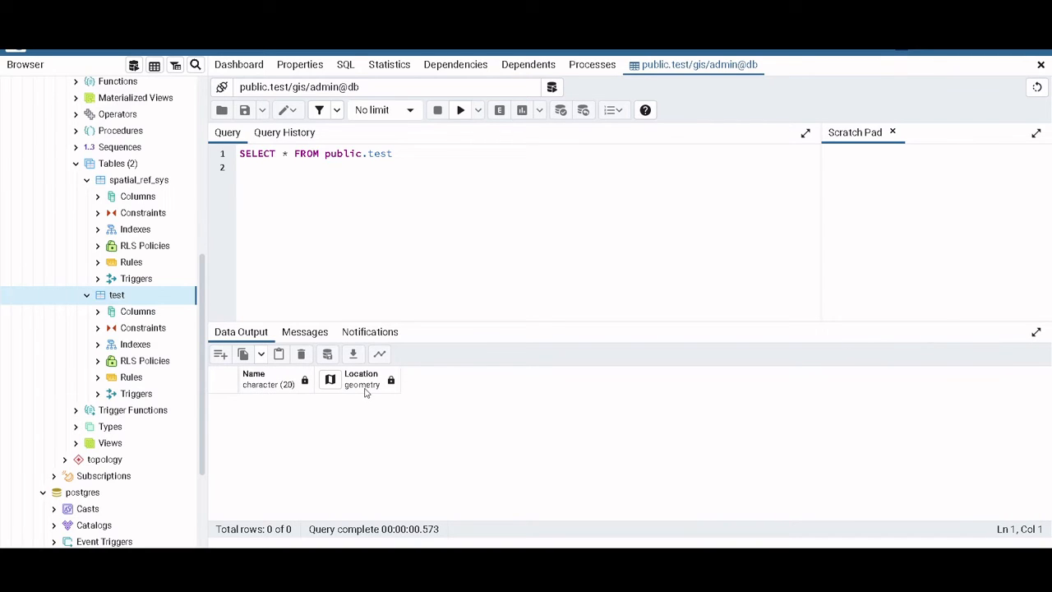
mouse_move(376, 283)
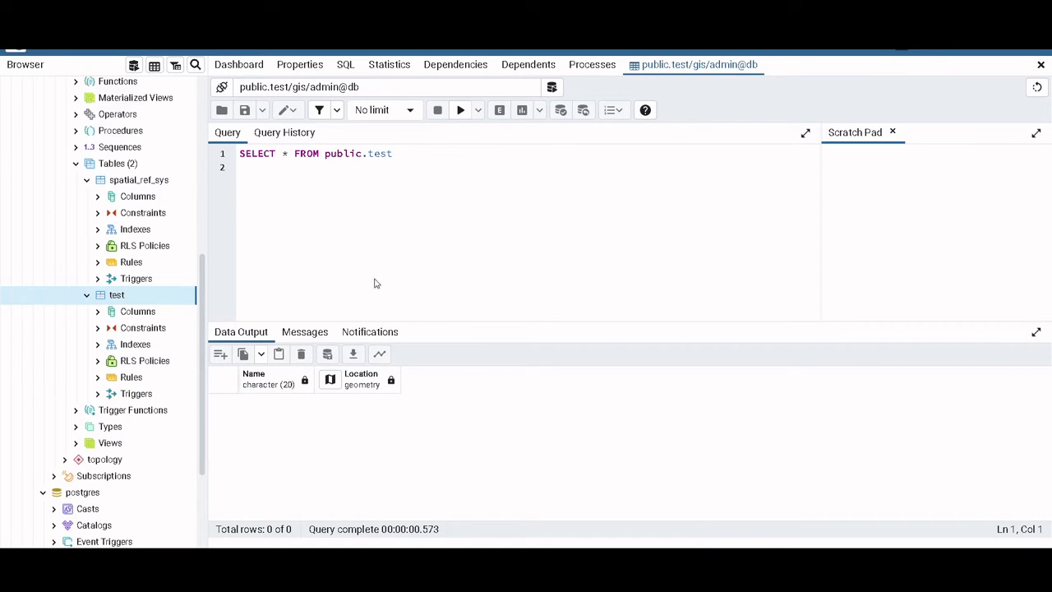
mouse_move(133, 65)
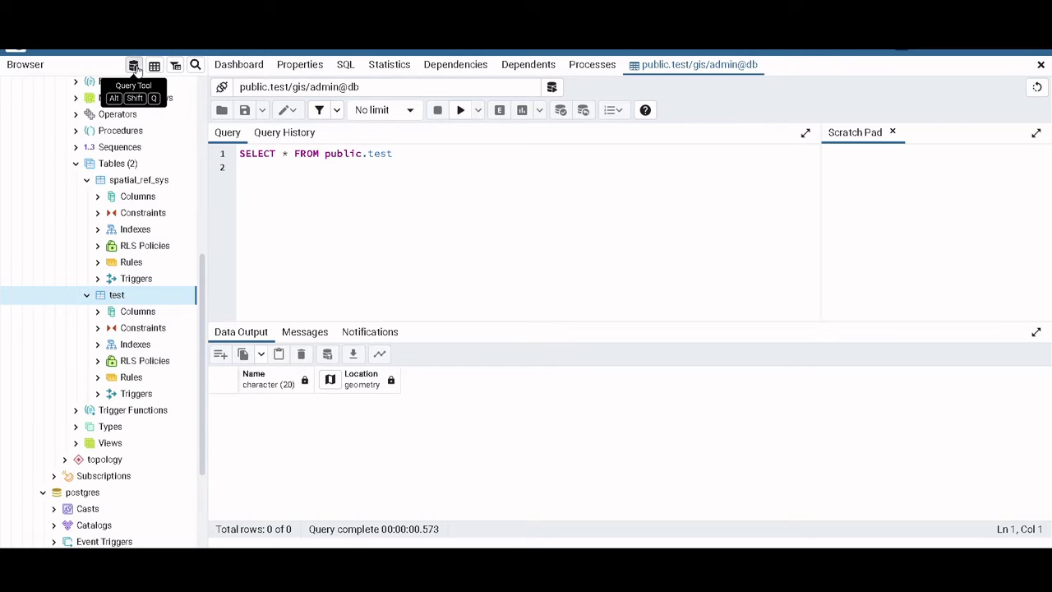
left_click(134, 65)
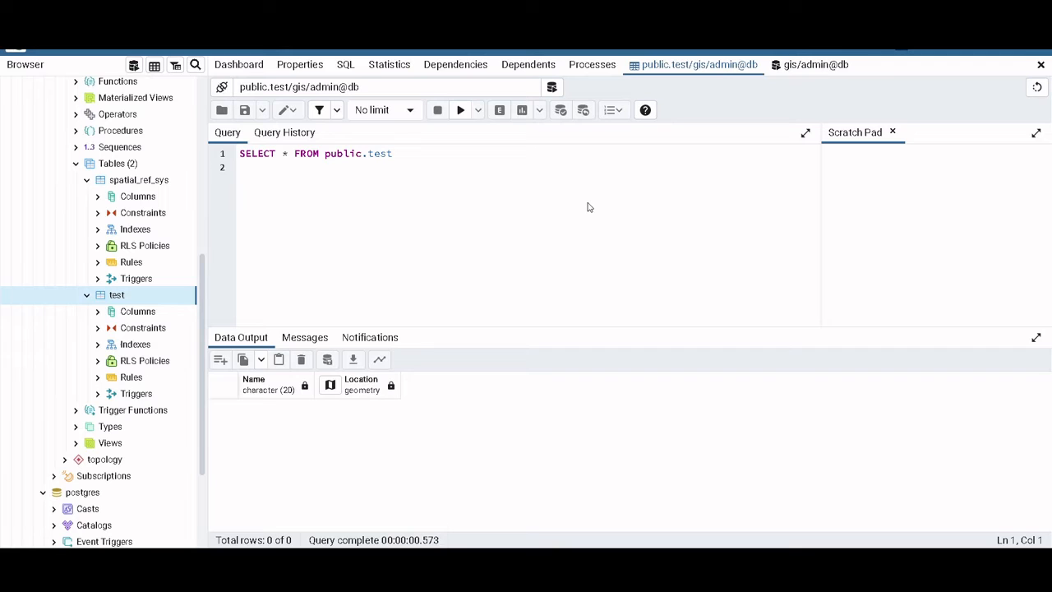
mouse_move(557, 189)
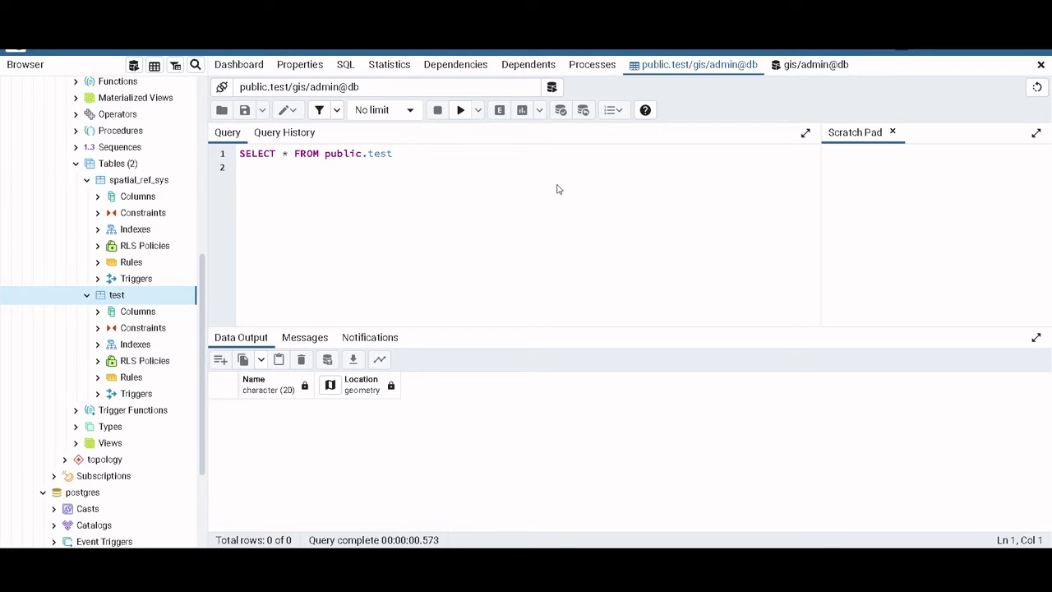
mouse_move(400, 437)
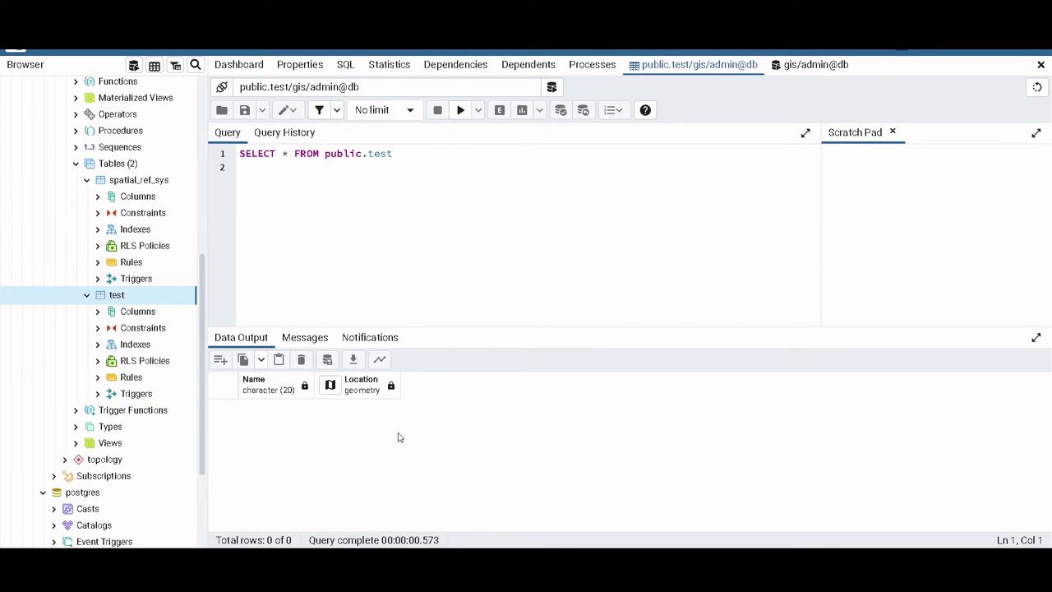
mouse_move(306, 415)
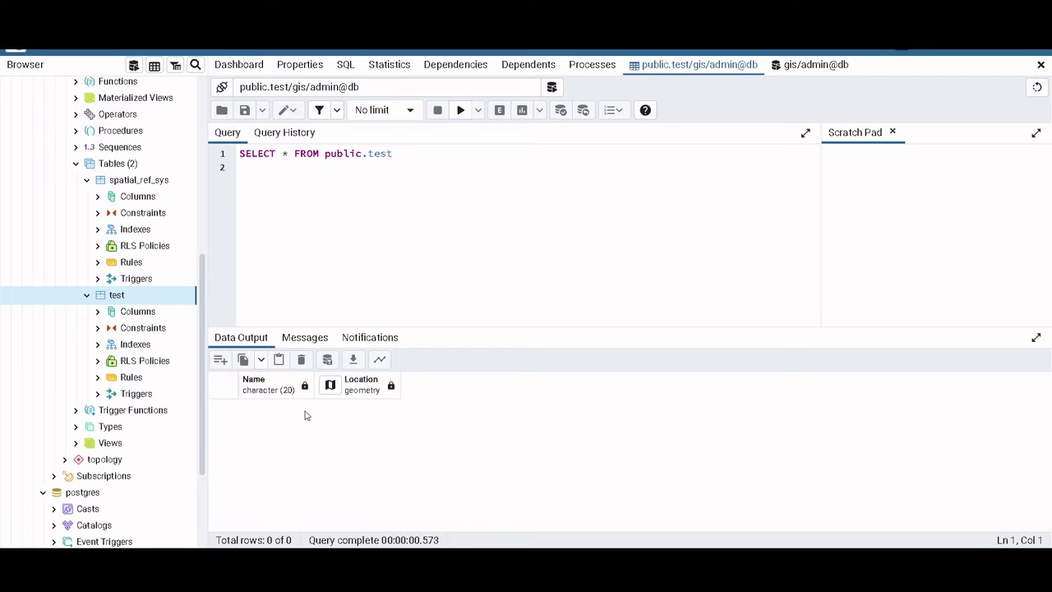
mouse_move(425, 428)
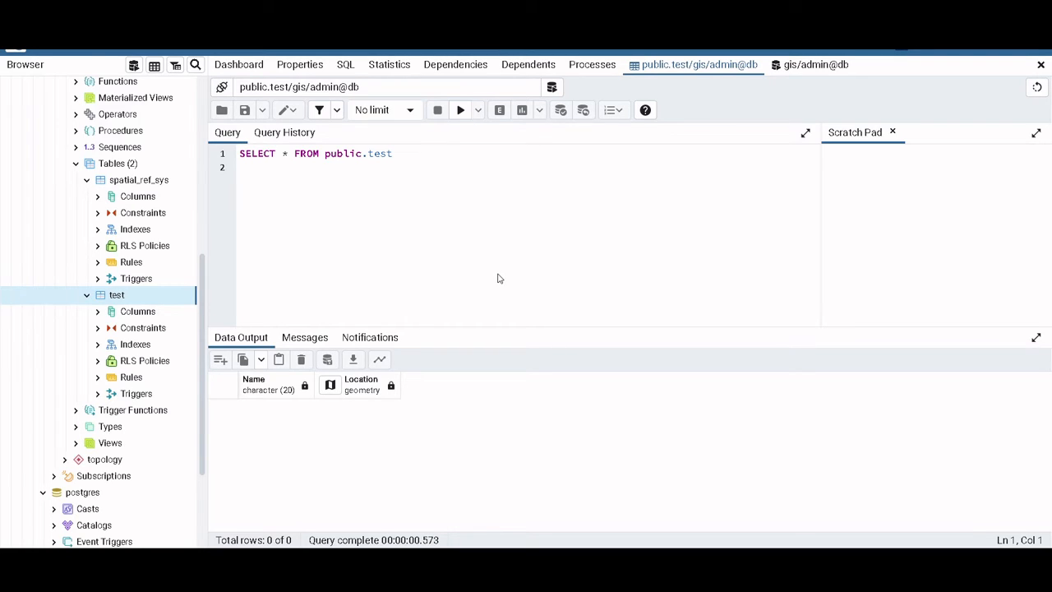
mouse_move(526, 244)
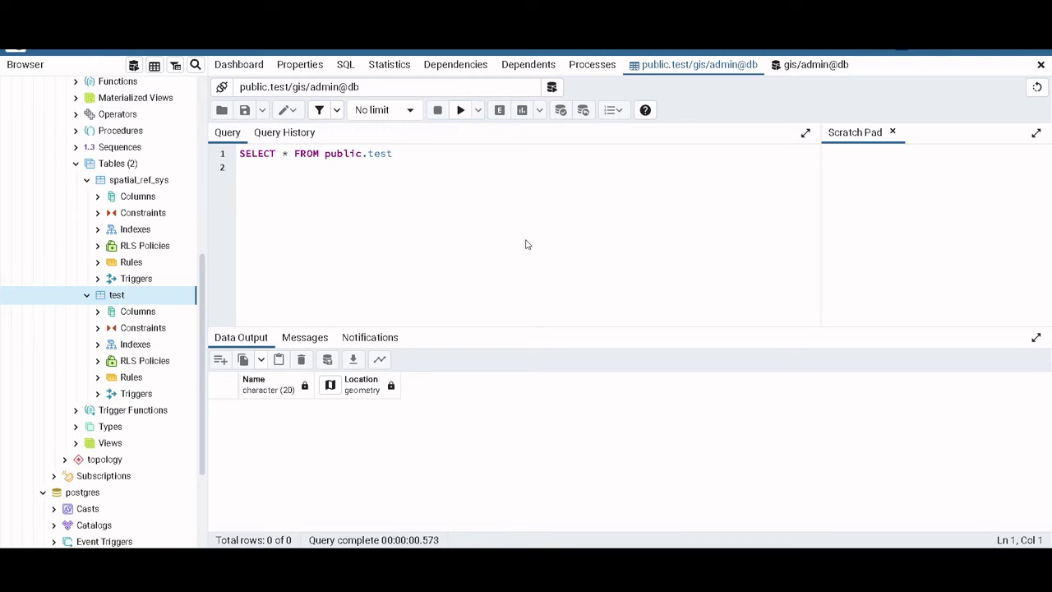
mouse_move(536, 171)
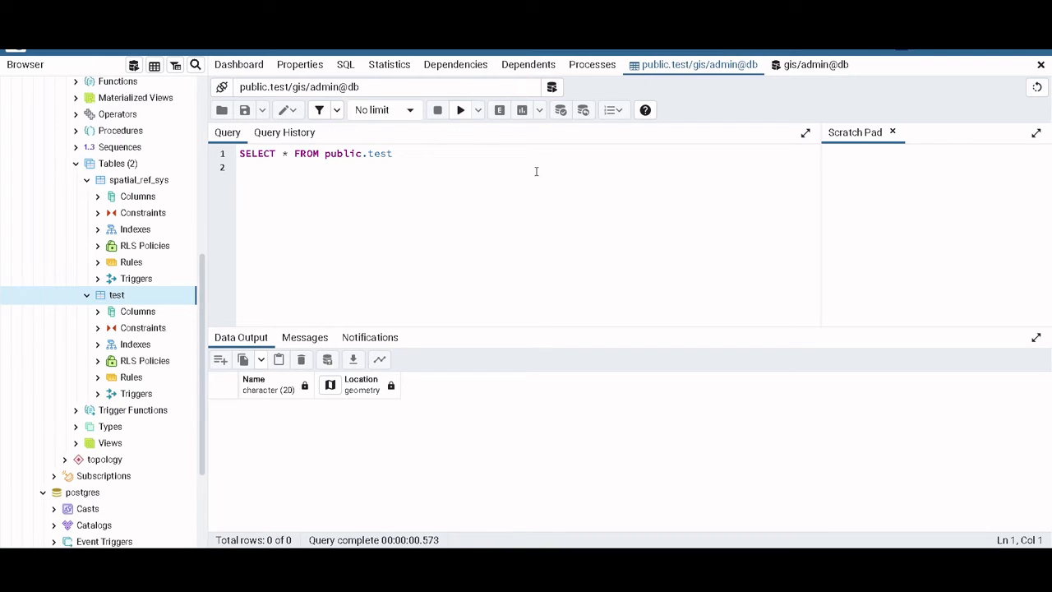
mouse_move(503, 200)
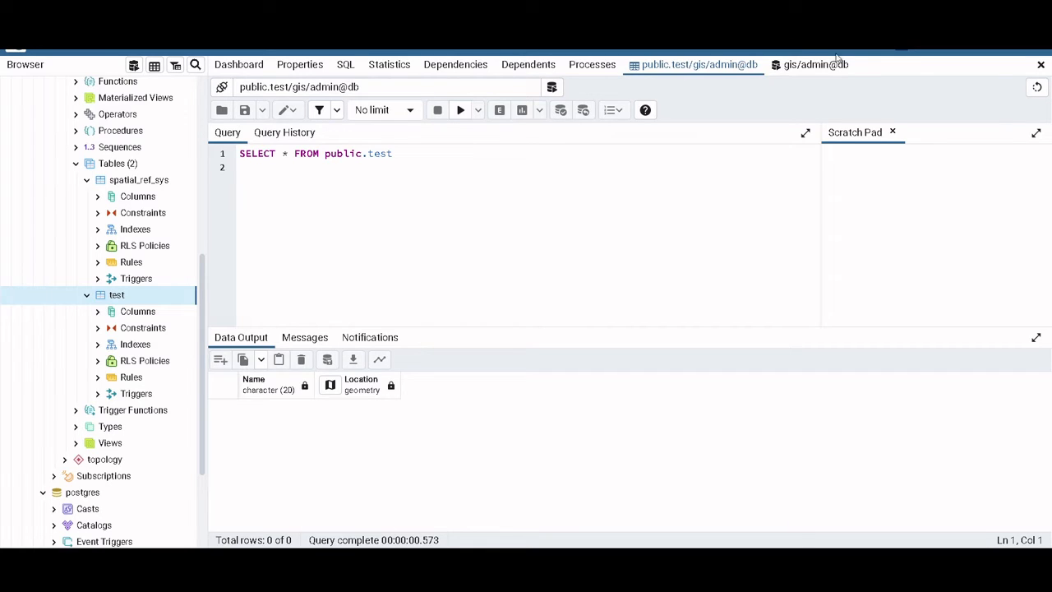
left_click(814, 64)
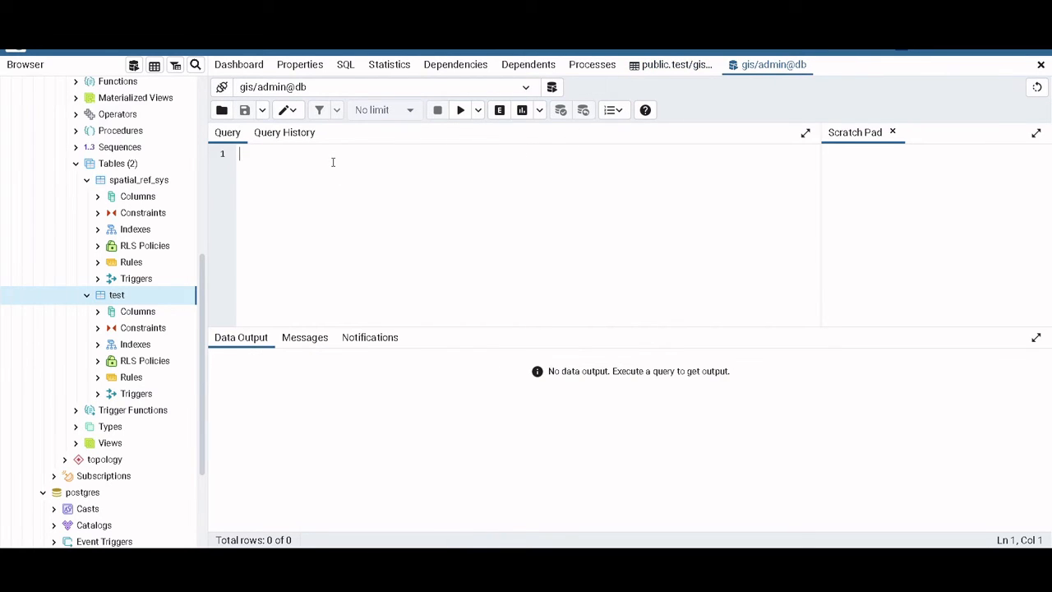
Enter INSERT INTO public.test VALUES () in the query editor.
type("IN")
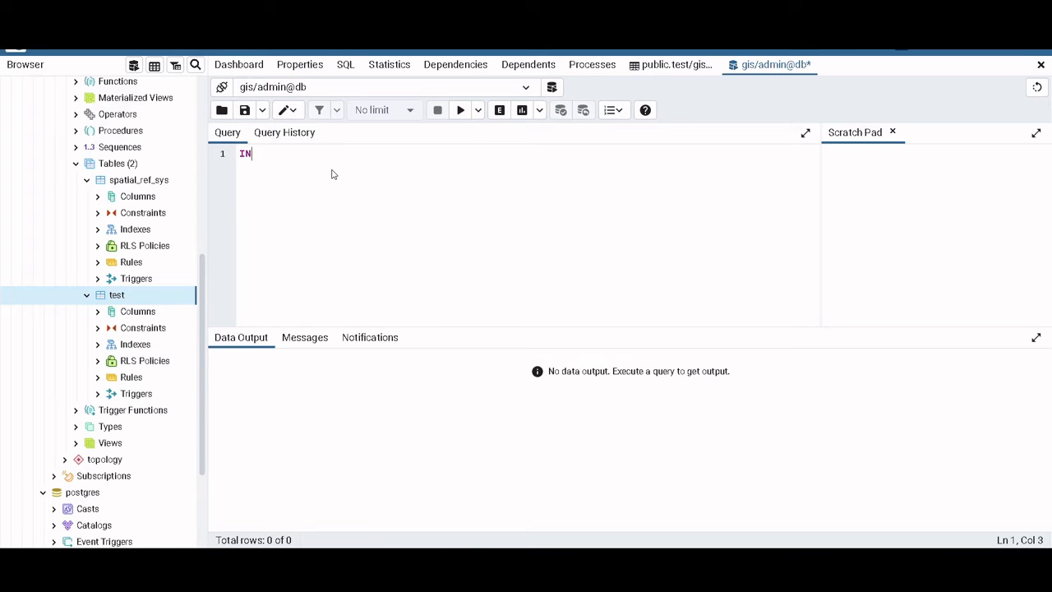
left_click(695, 65)
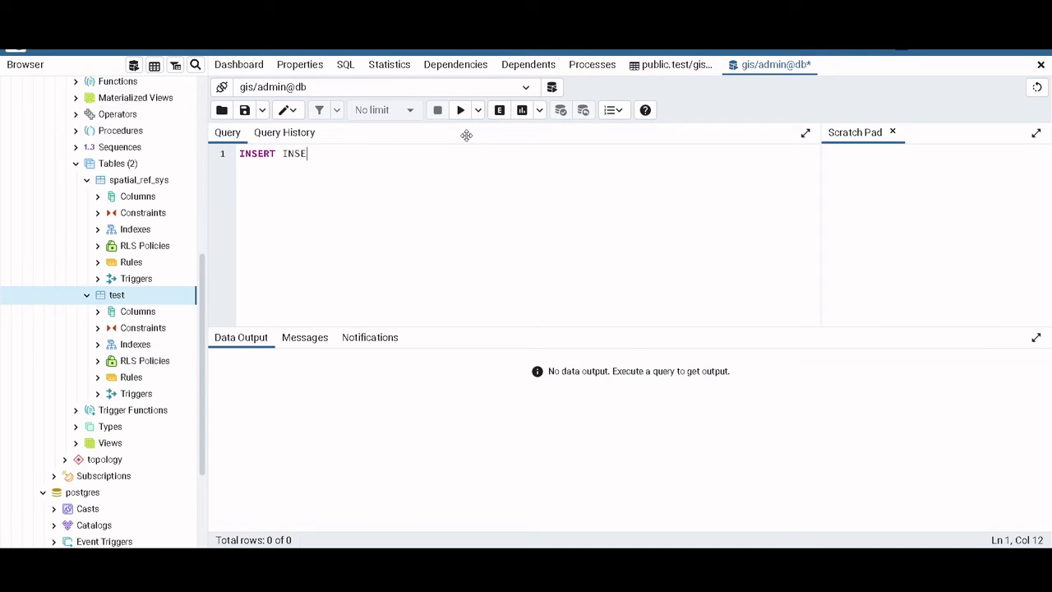
type("T")
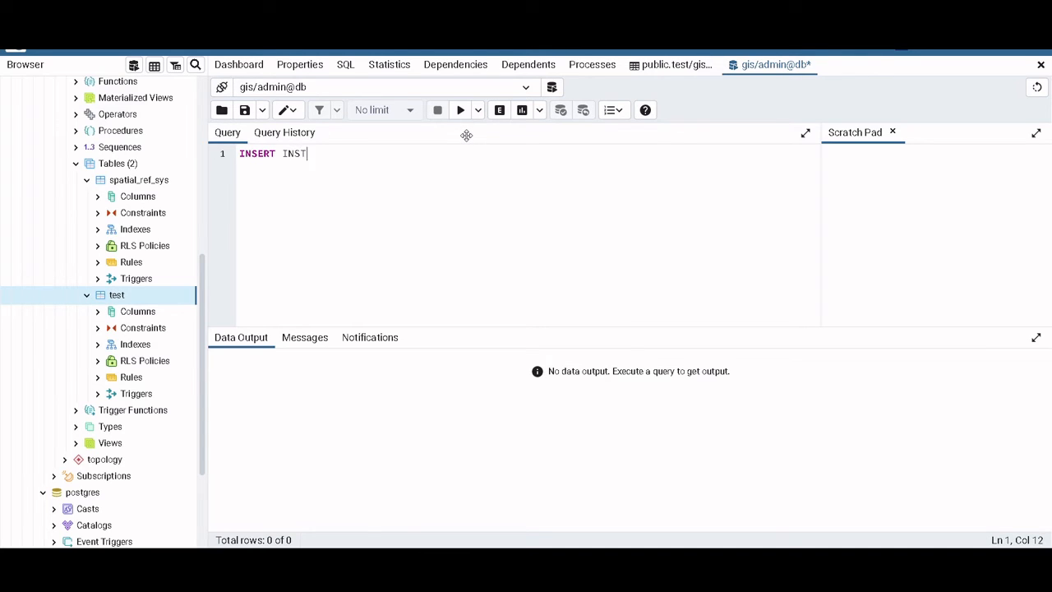
type("O")
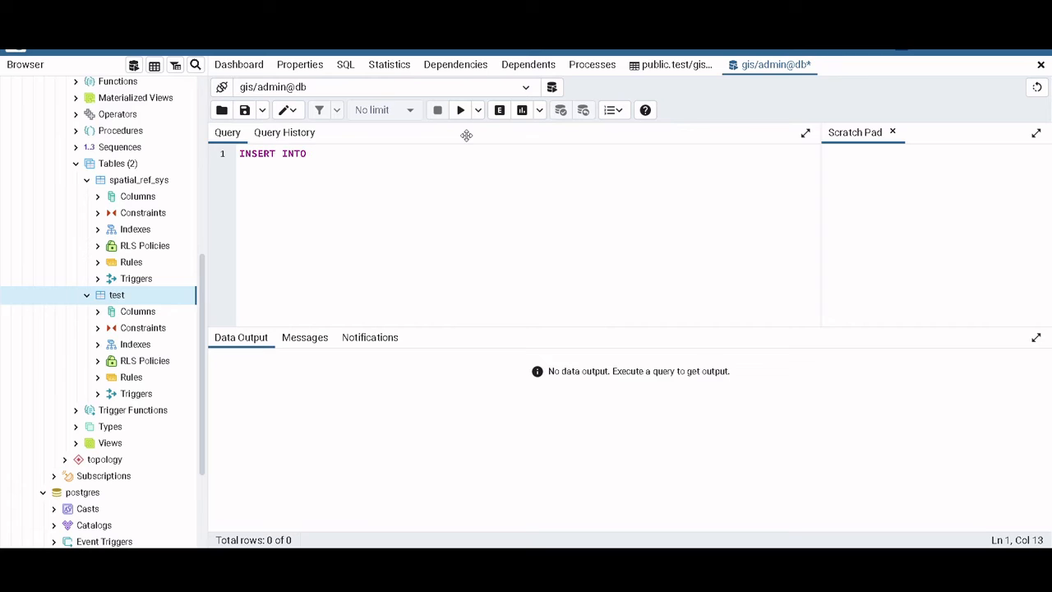
type("public.test")
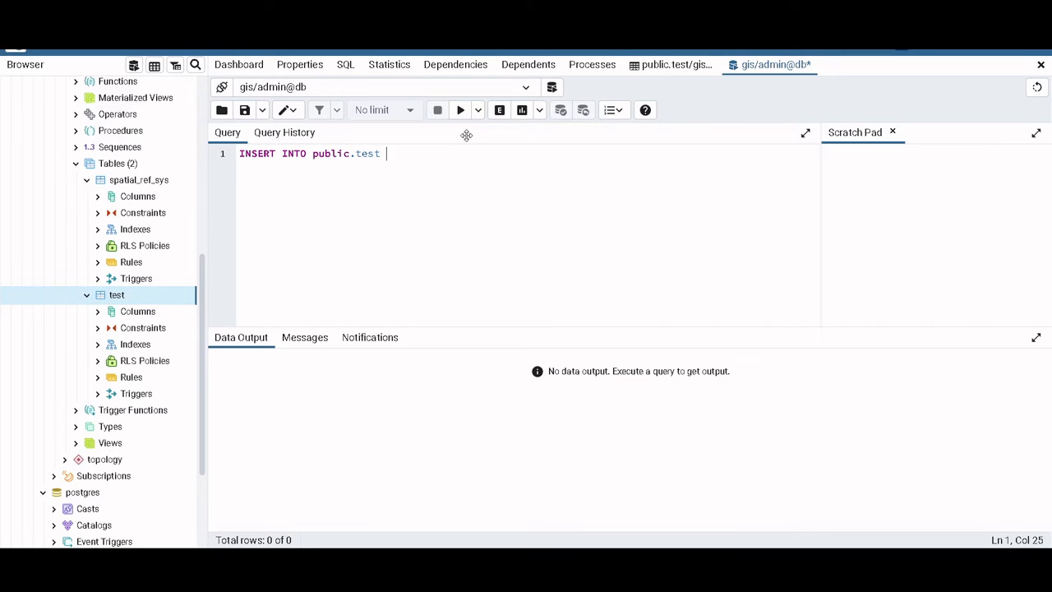
type("VALUES")
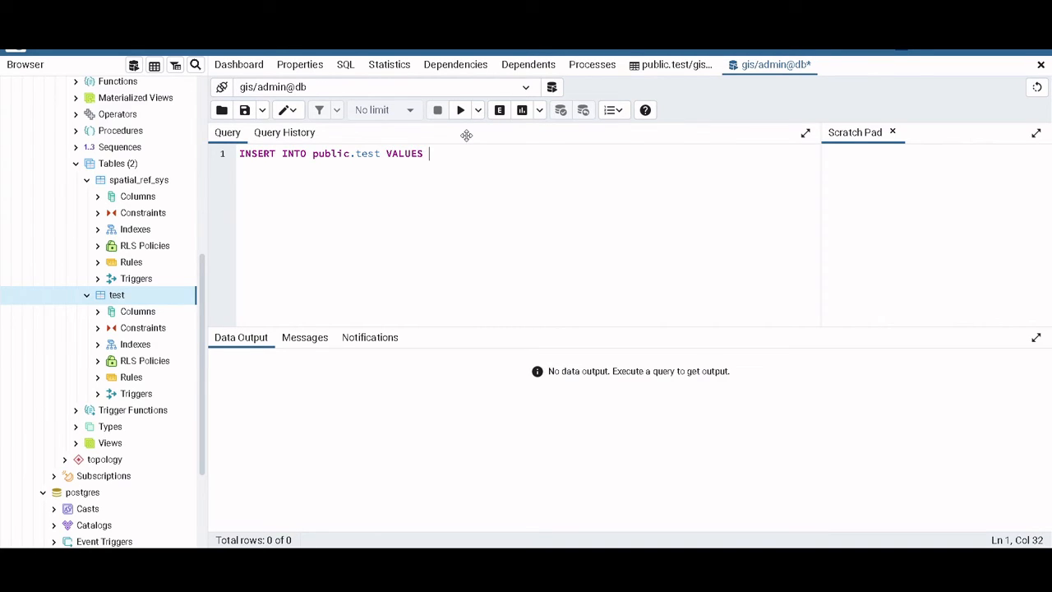
type("()")
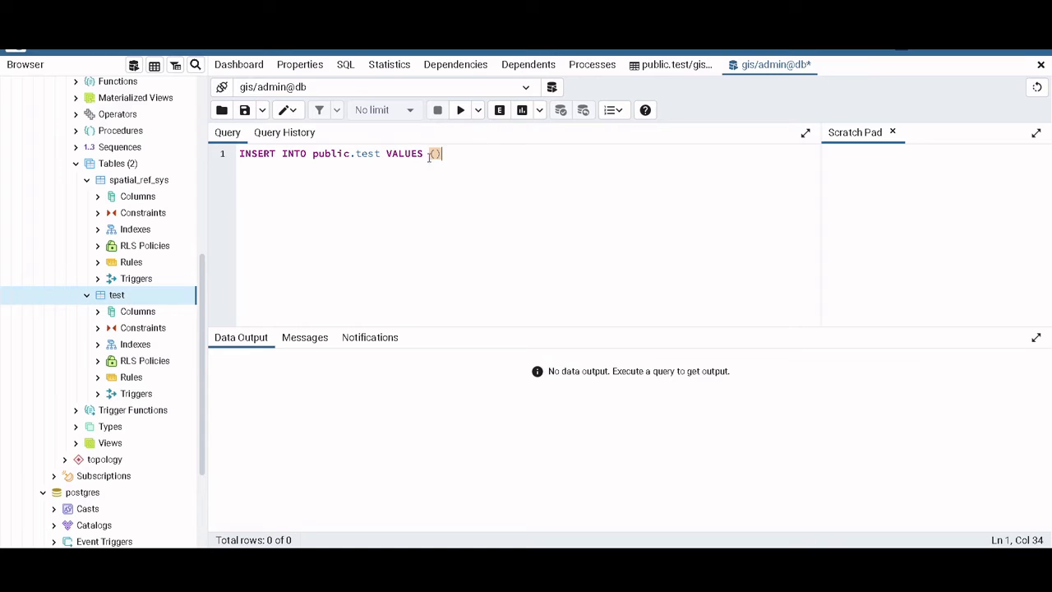
mouse_move(304, 193)
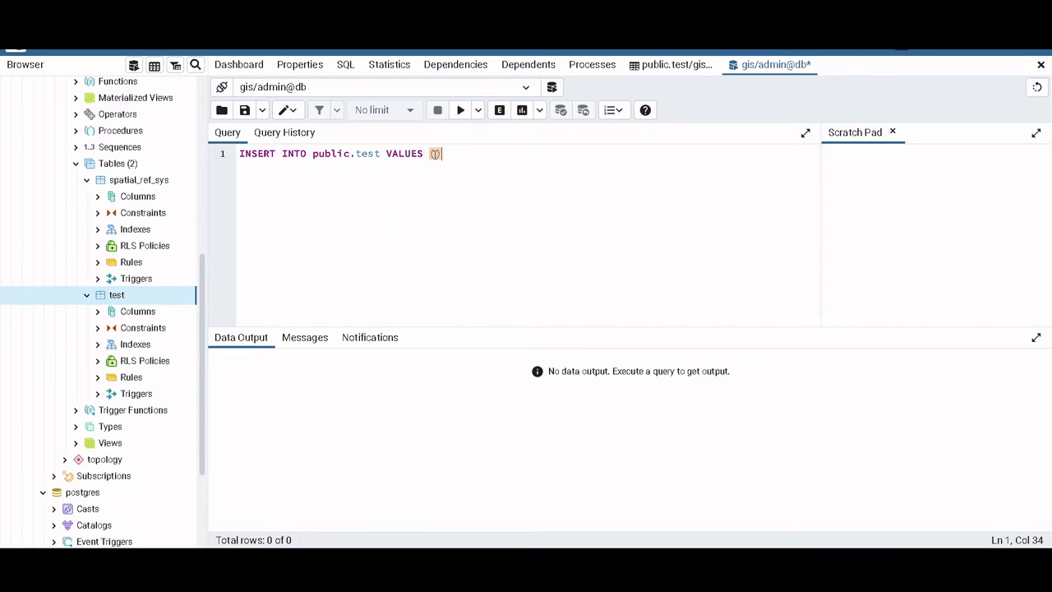
key("Backspace")
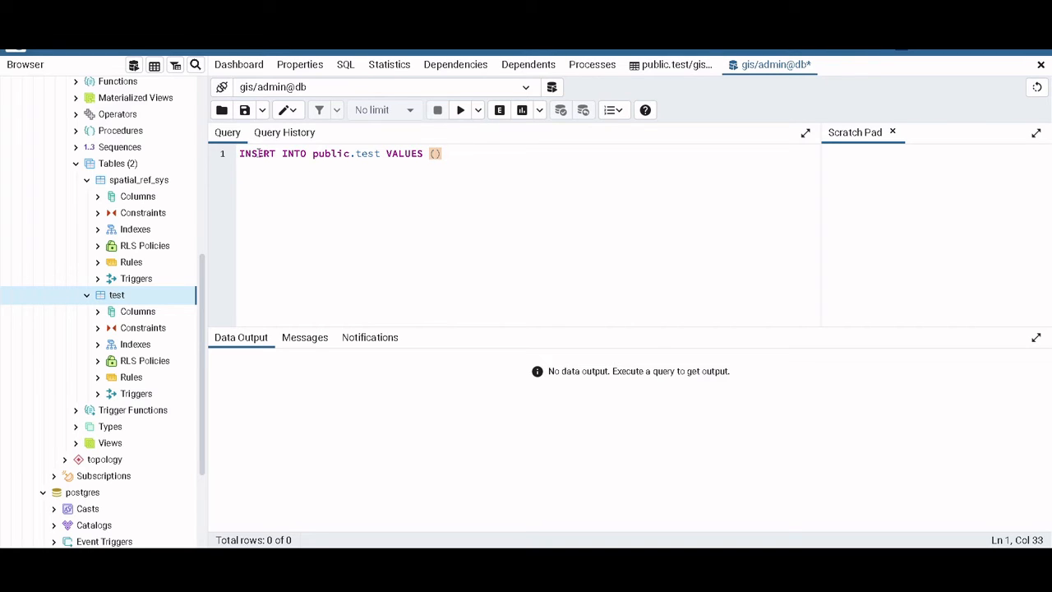
mouse_move(448, 225)
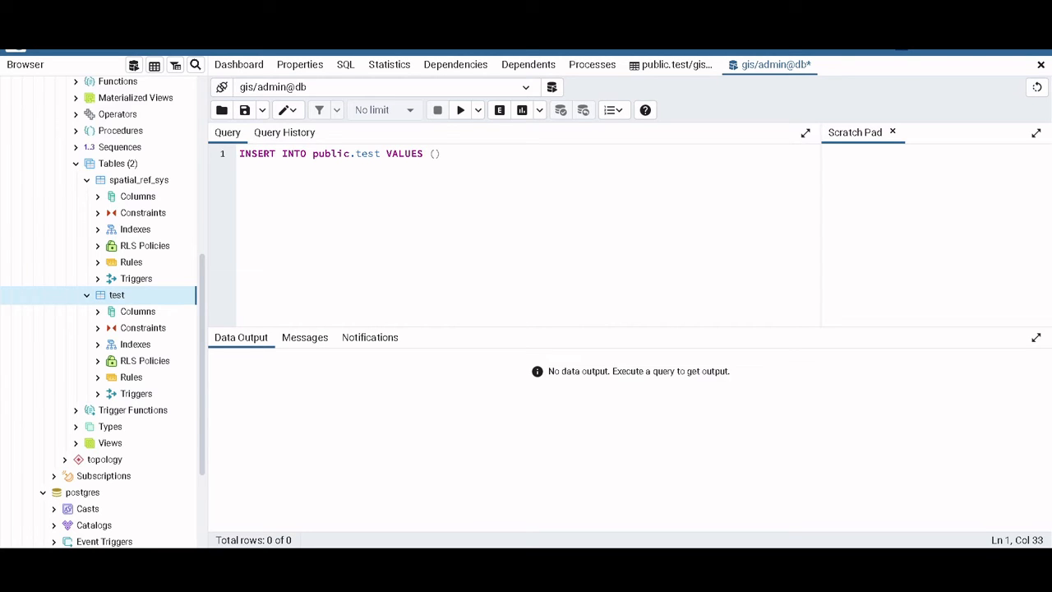
Fill the values with ST_GeomFromText('Point(23.319941 42.69833)', 4326).
type("ST_GeomFromText")
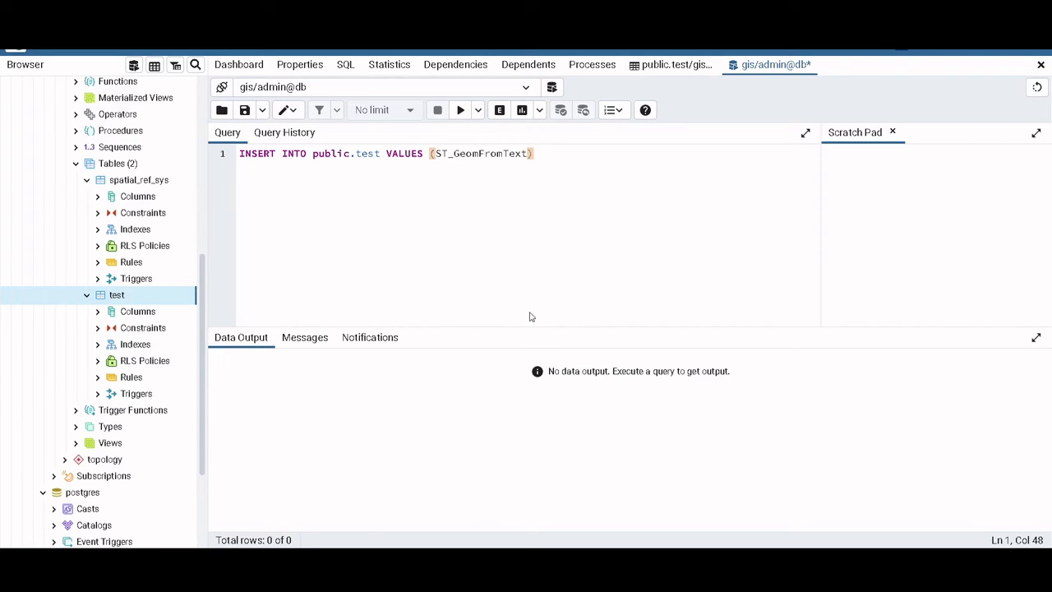
mouse_move(572, 295)
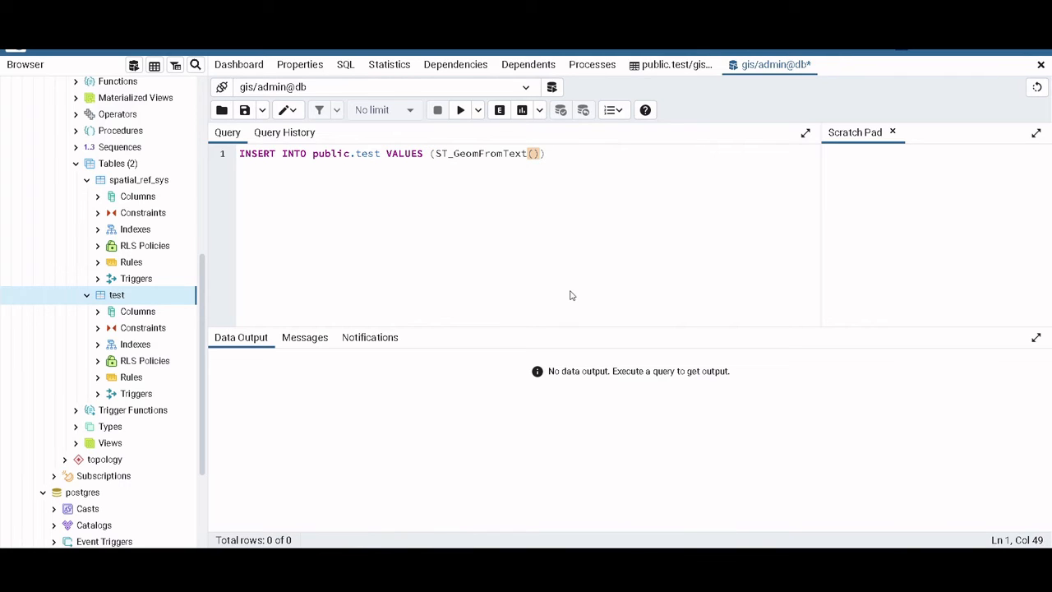
type(",")
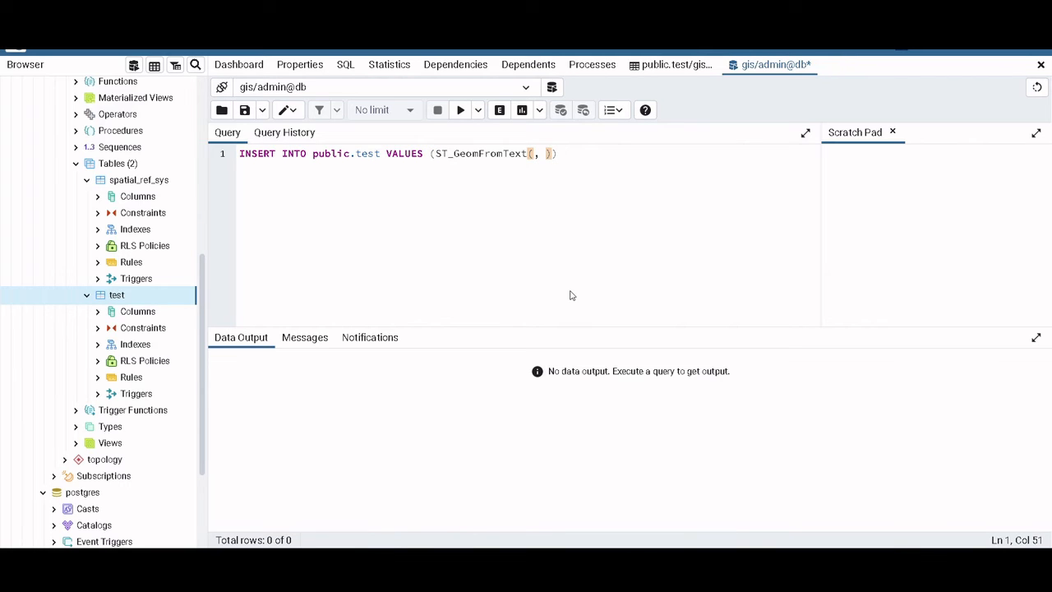
type("4")
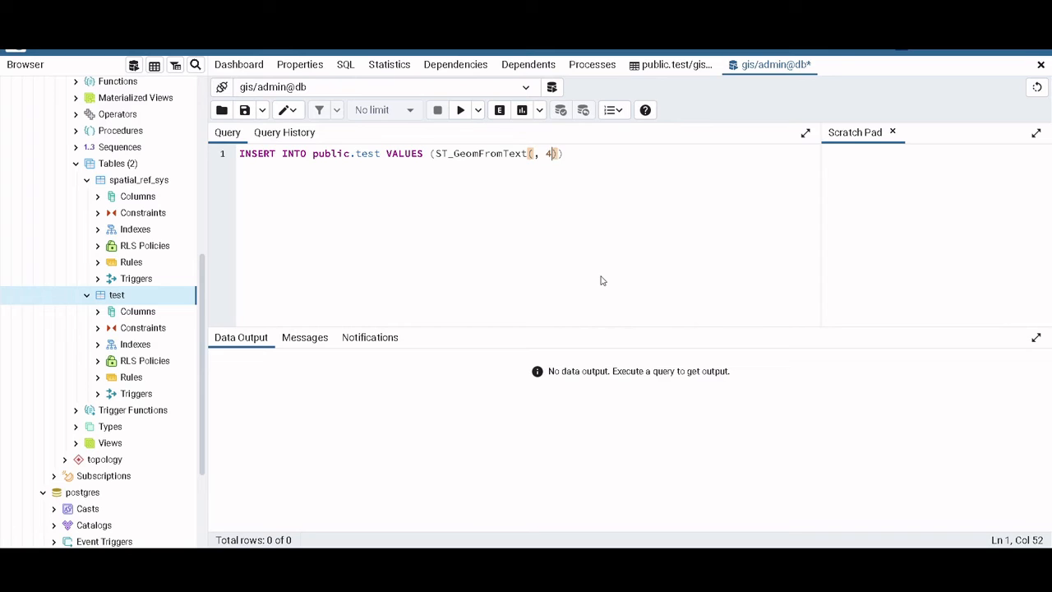
type("326")
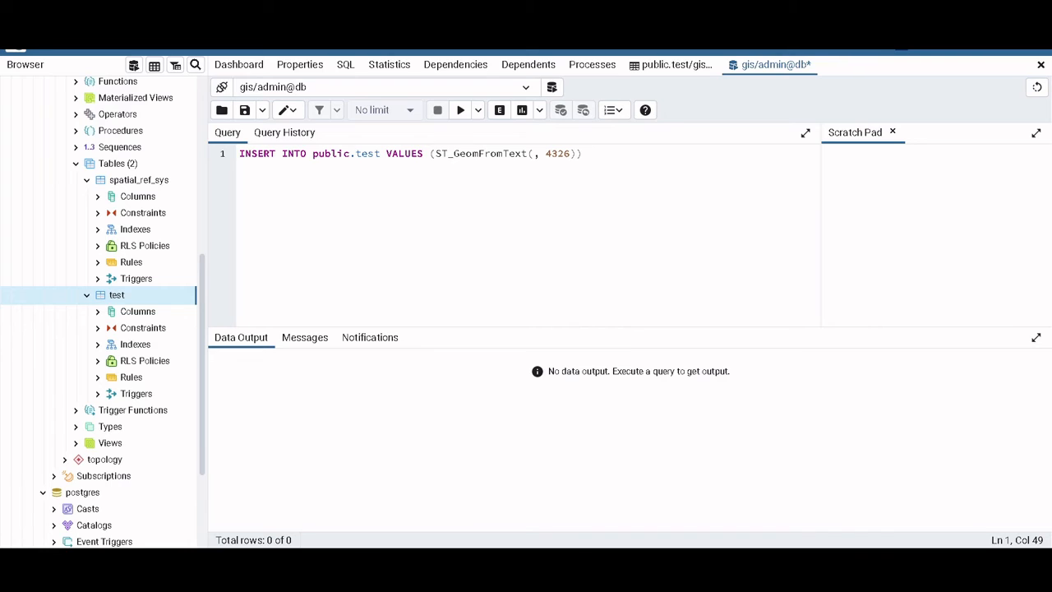
type("23.319941 42.69833'")
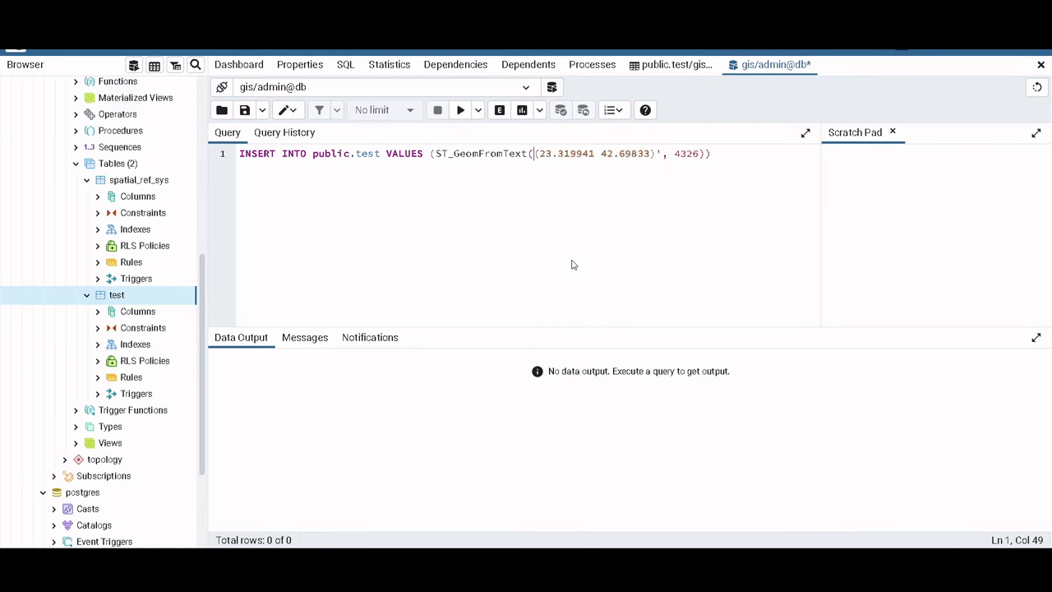
type("Point")
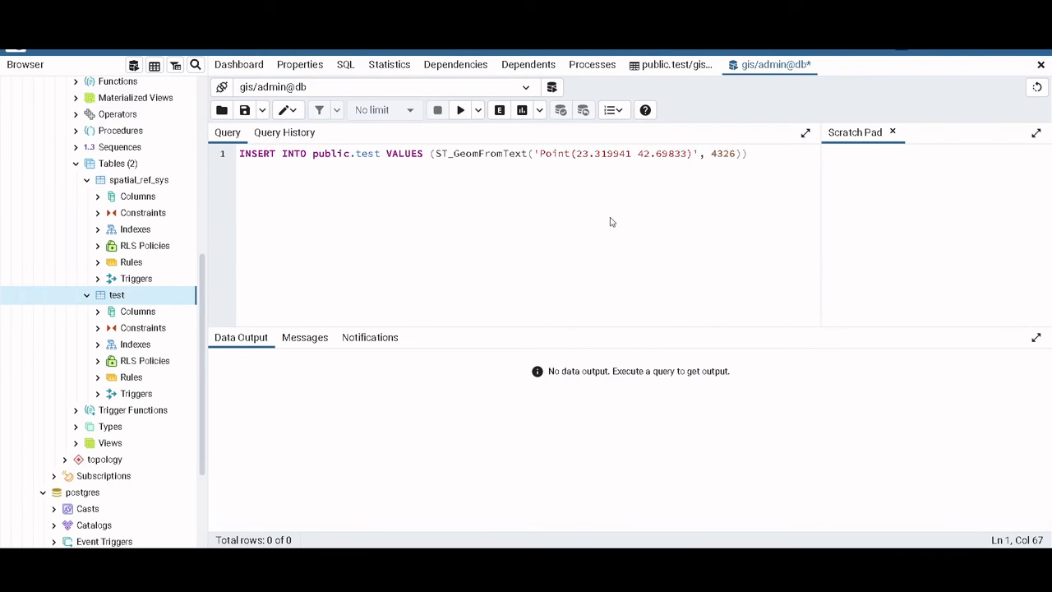
mouse_move(630, 204)
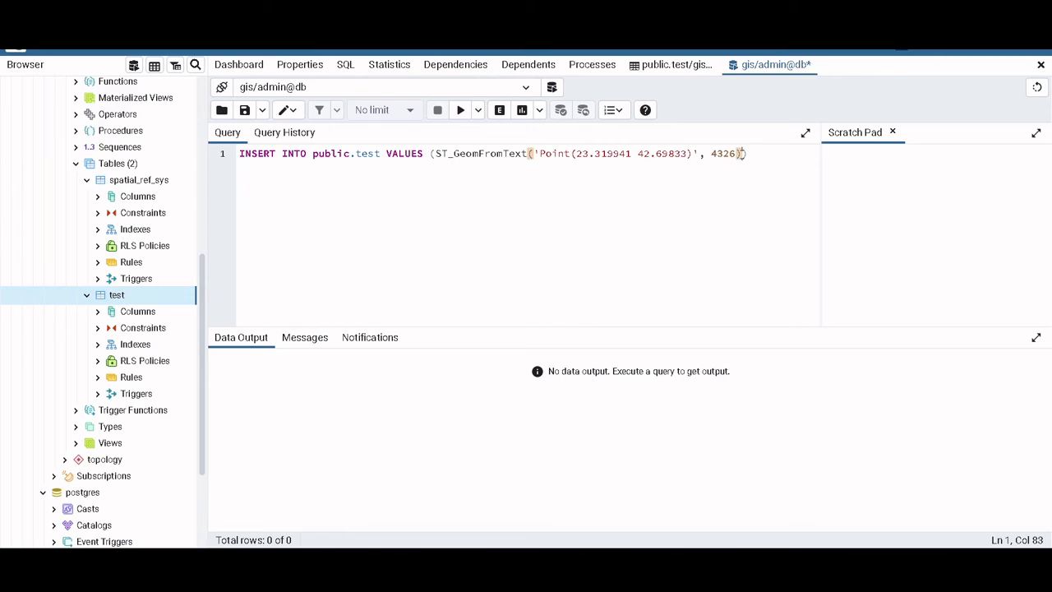
type(")")
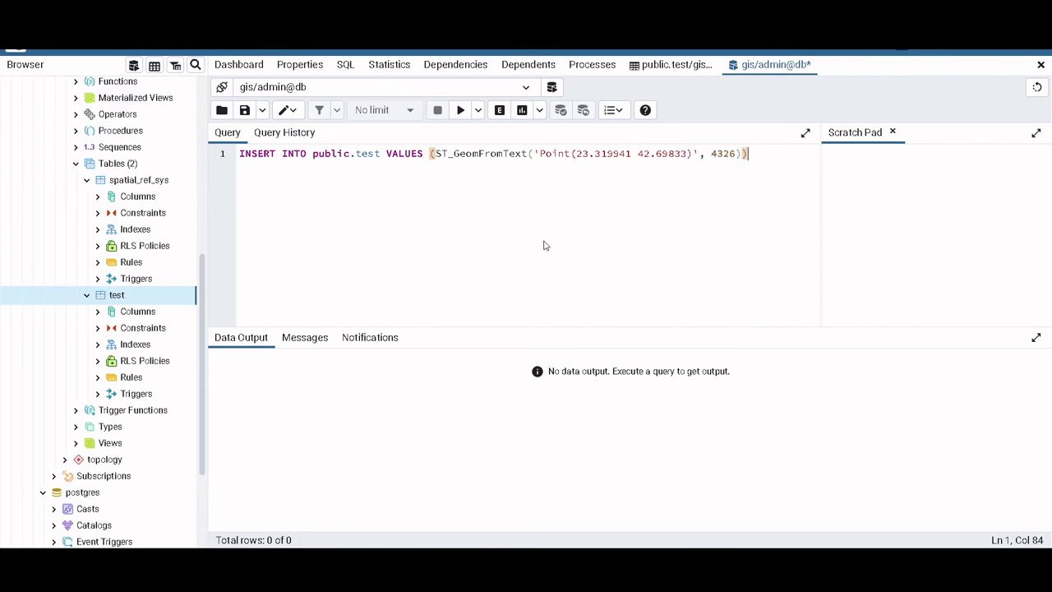
mouse_move(726, 162)
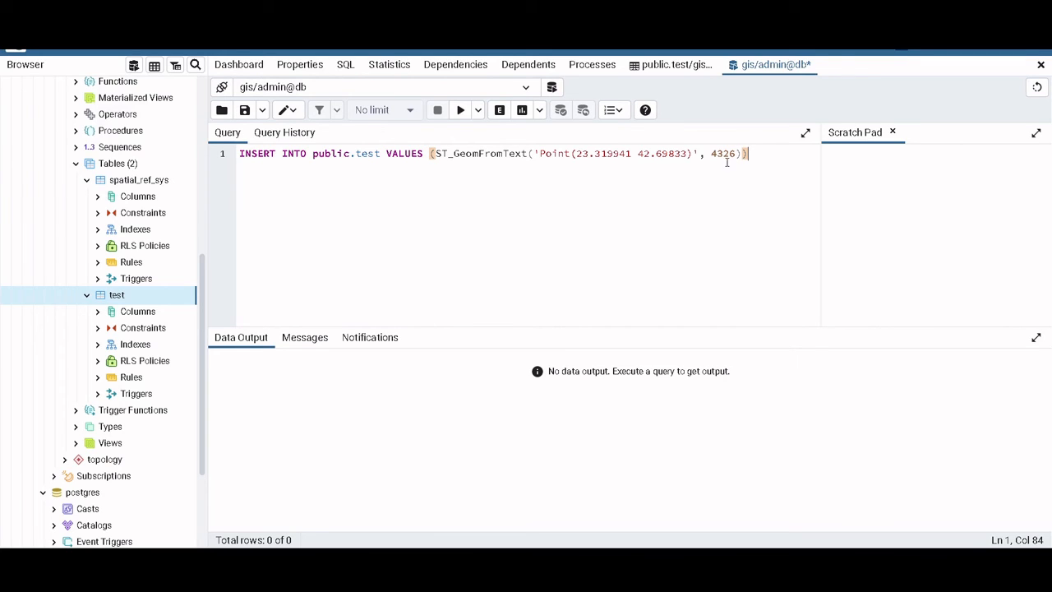
Run the insert, add 'Sofia' as the name value, and rerun it successfully.
left_click(461, 109)
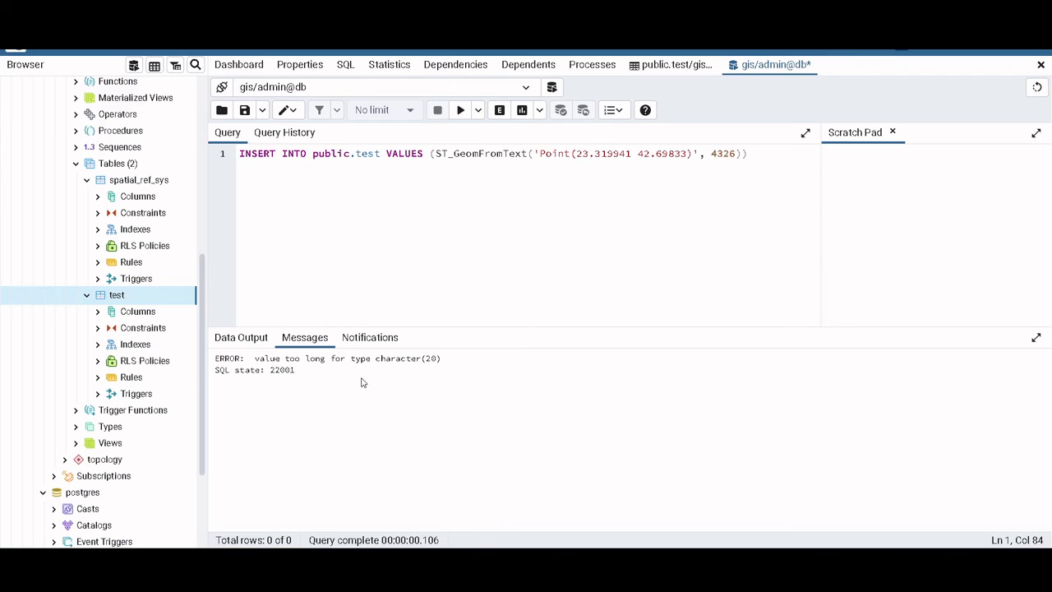
mouse_move(559, 158)
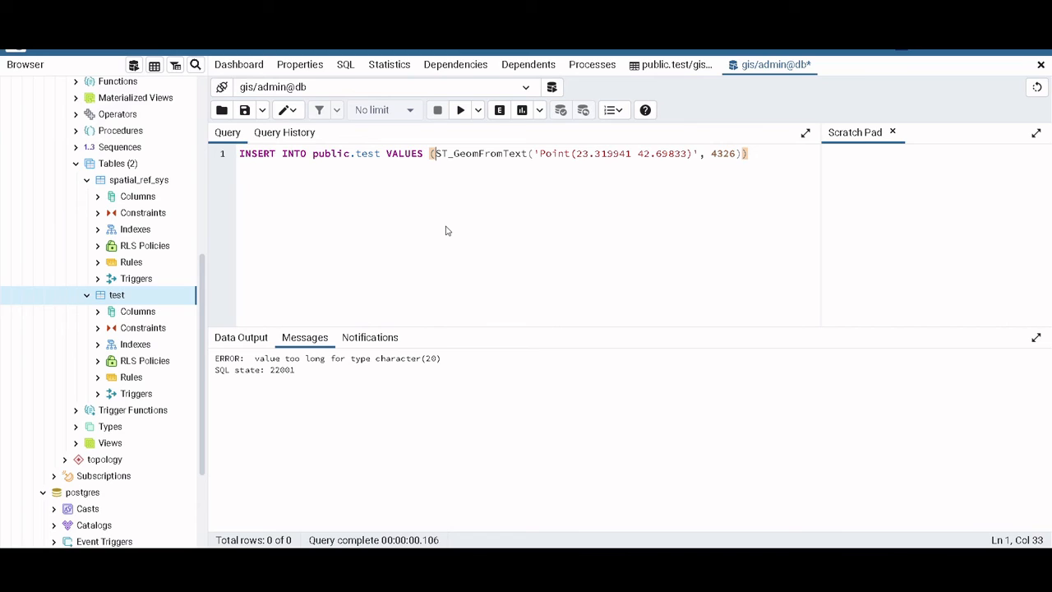
type("''")
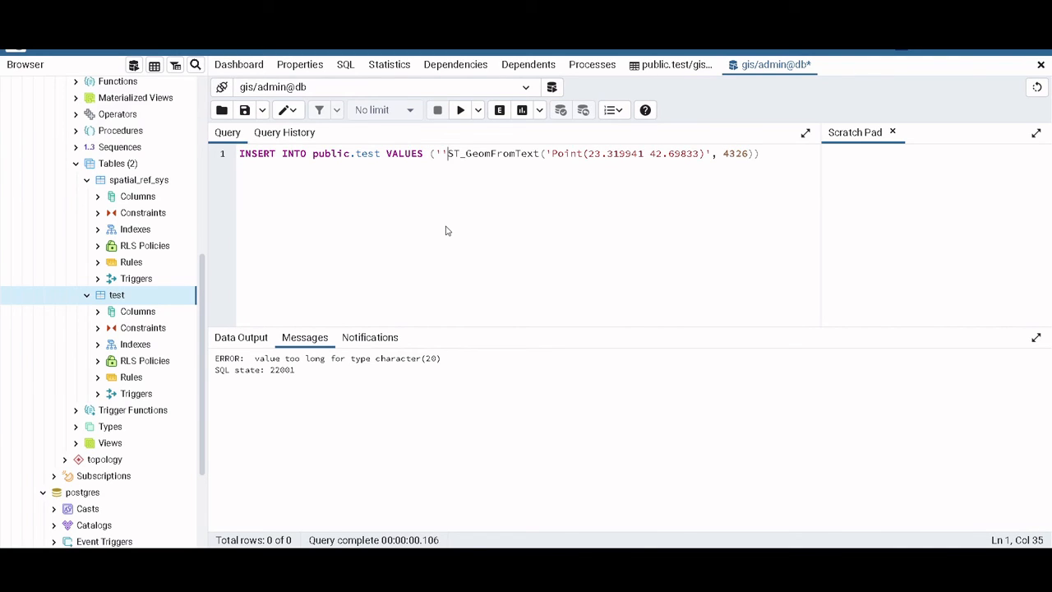
key("Backspace")
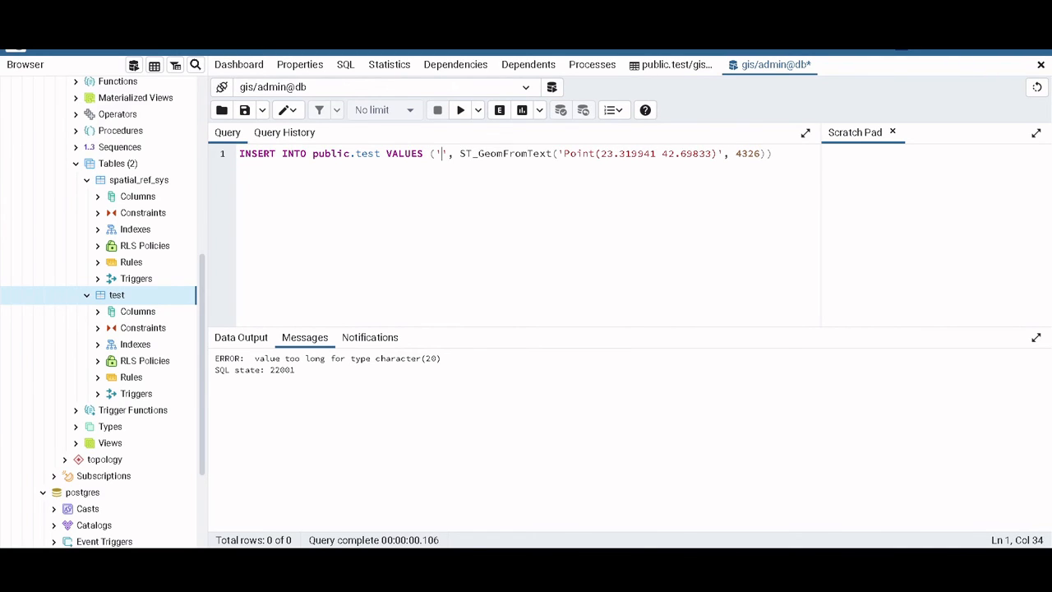
left_click(674, 64)
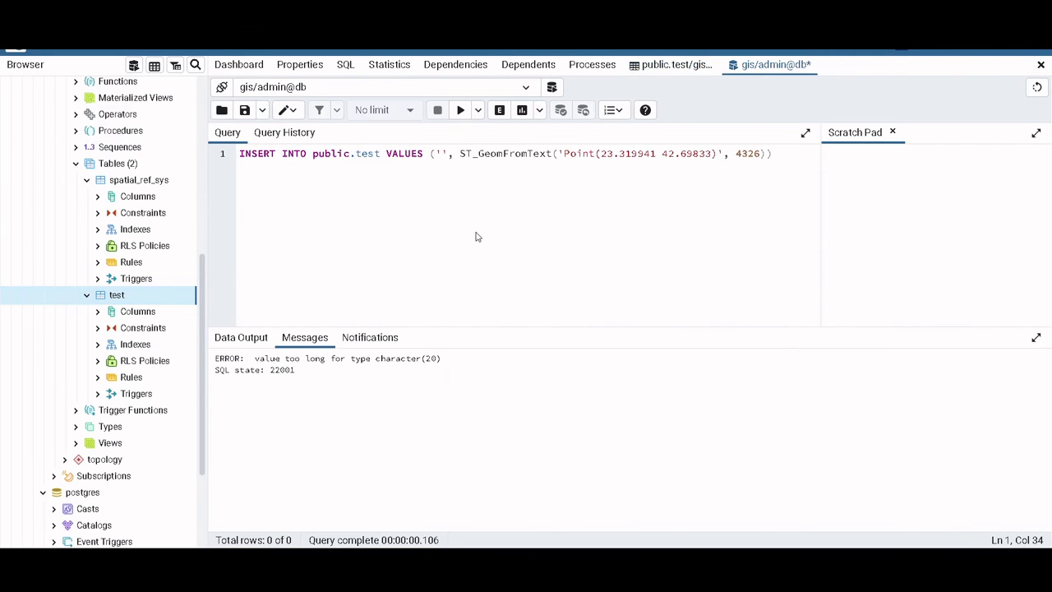
type("Sofia")
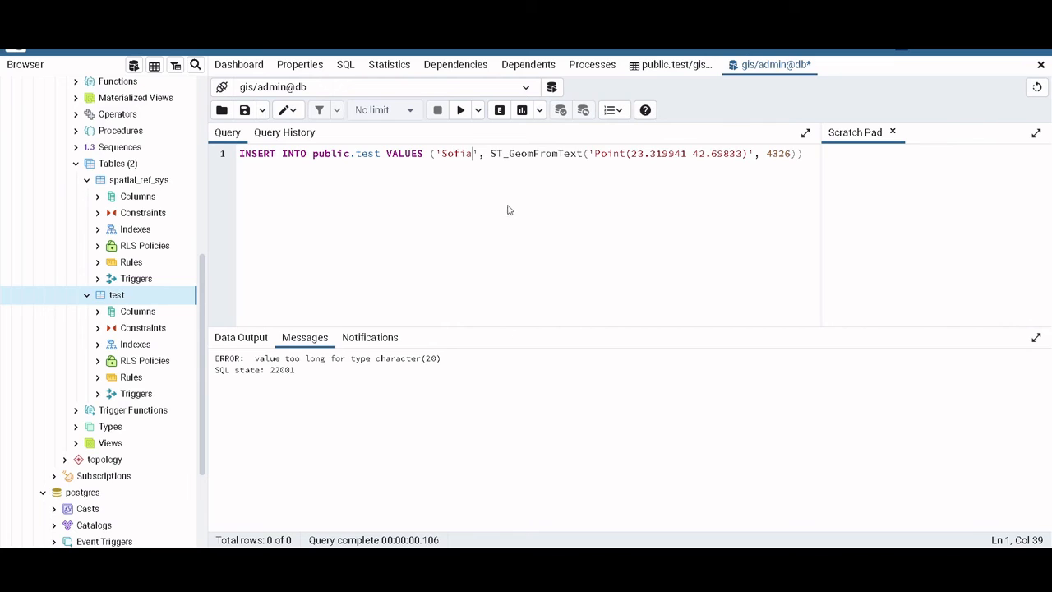
mouse_move(460, 109)
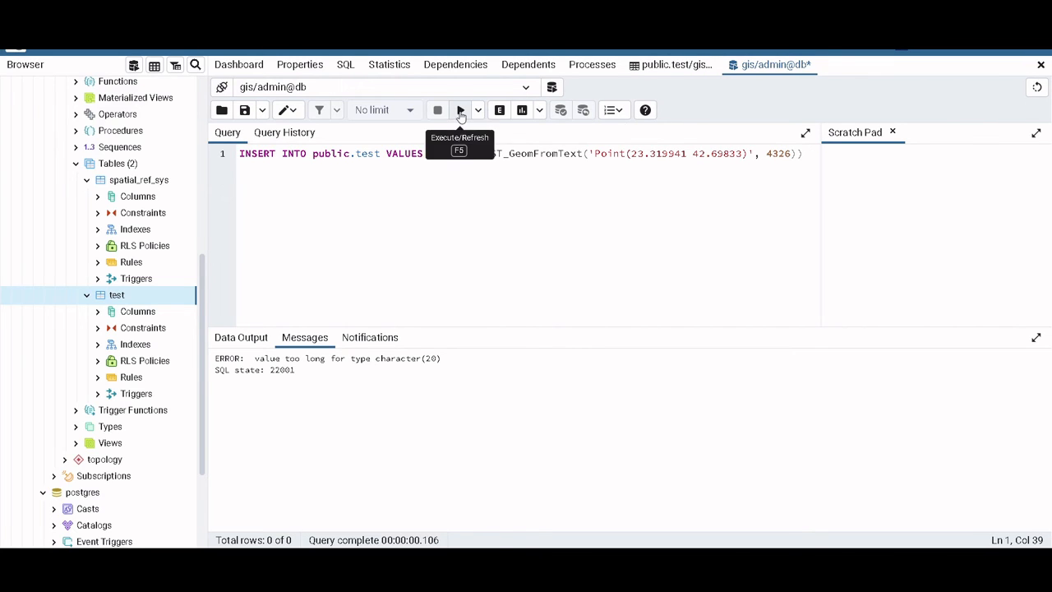
left_click(461, 109)
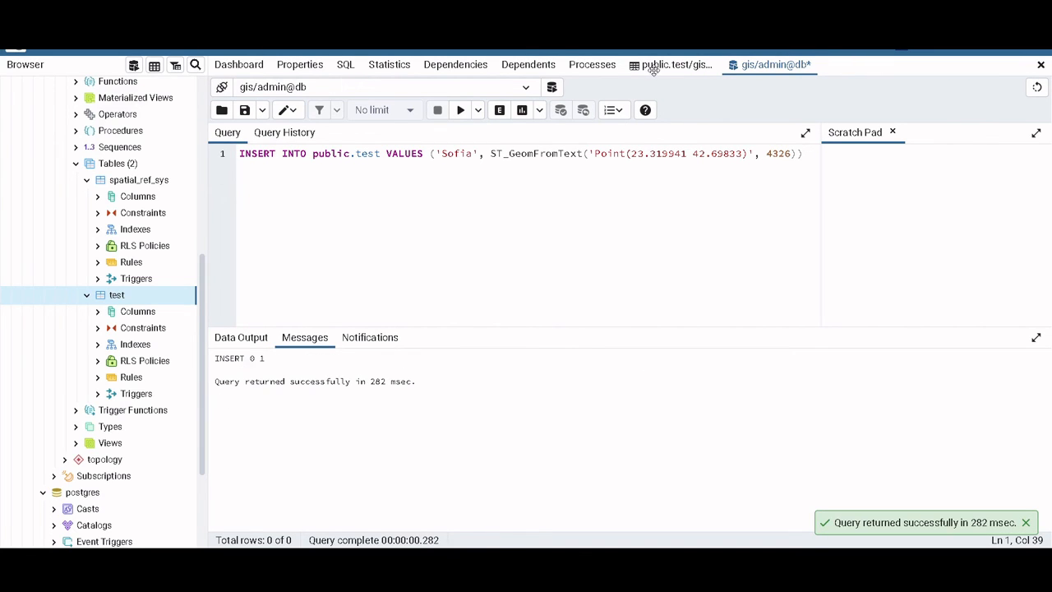
Query public.test and plot its Location geometry, showing the Sofia point over Bulgaria.
left_click(674, 64)
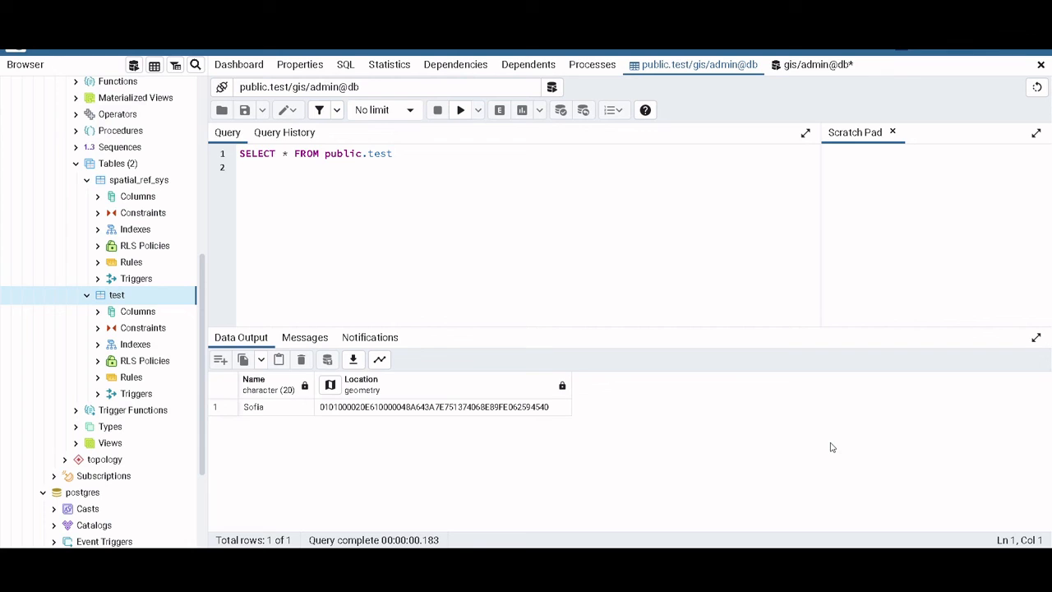
mouse_move(402, 351)
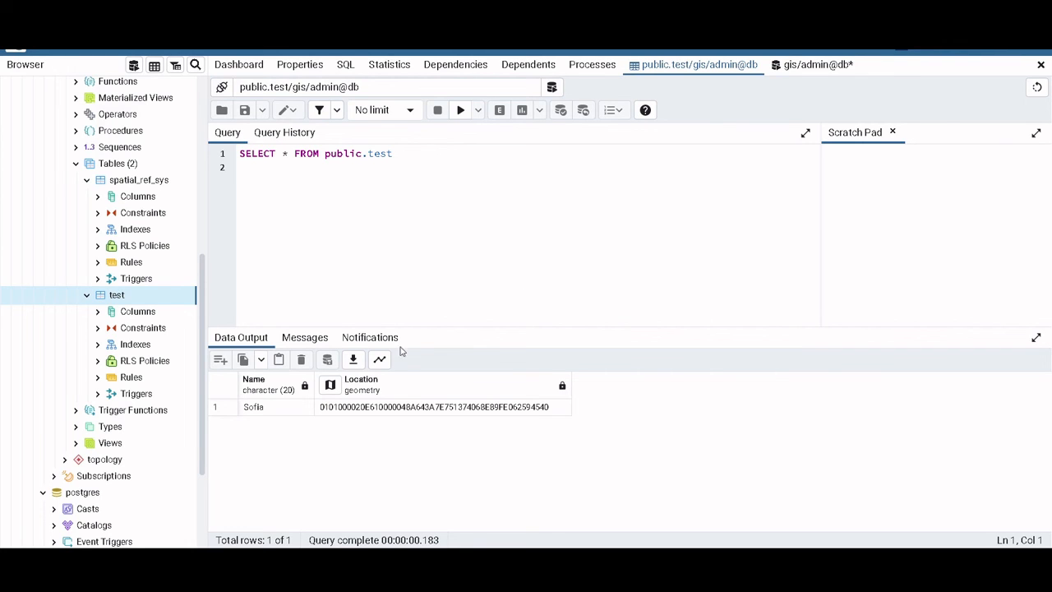
left_click(378, 359)
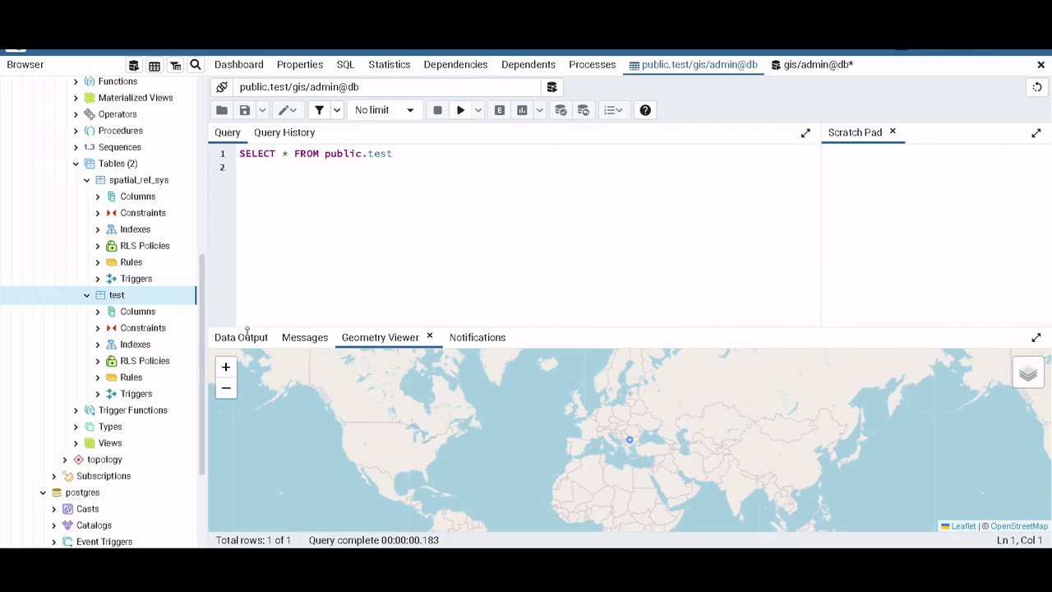
Zoom and pan the Geometry Viewer to confirm the point is in Sofia, then return to Data Output.
left_click(241, 337)
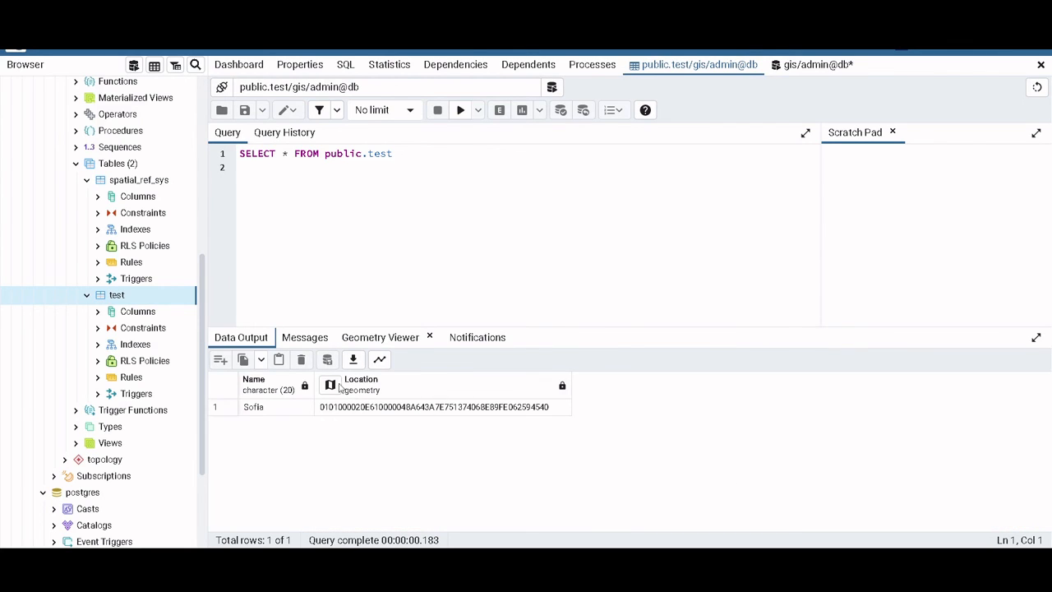
left_click(380, 337)
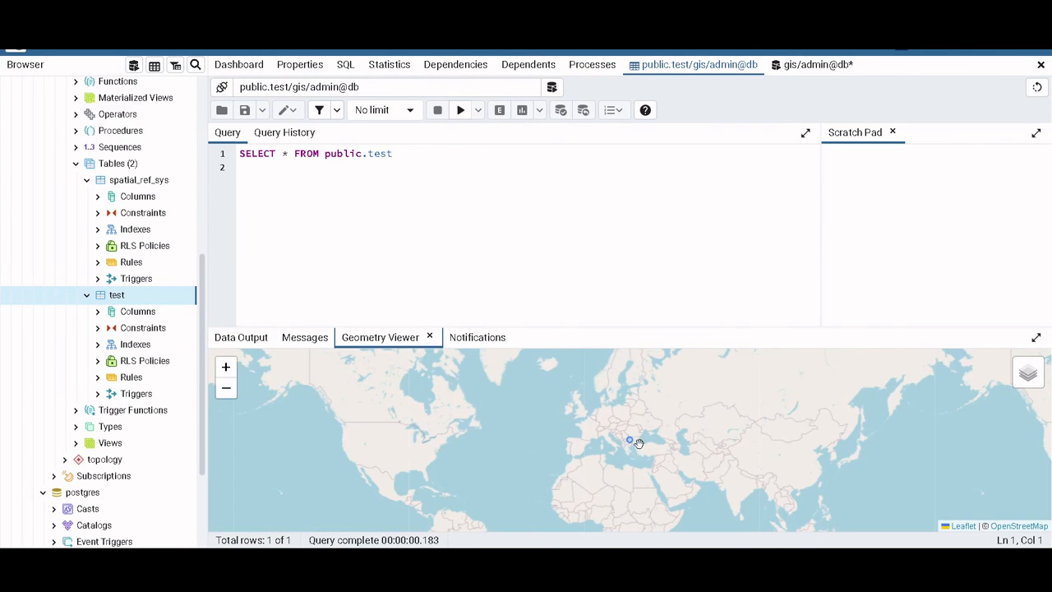
scroll("up", 3)
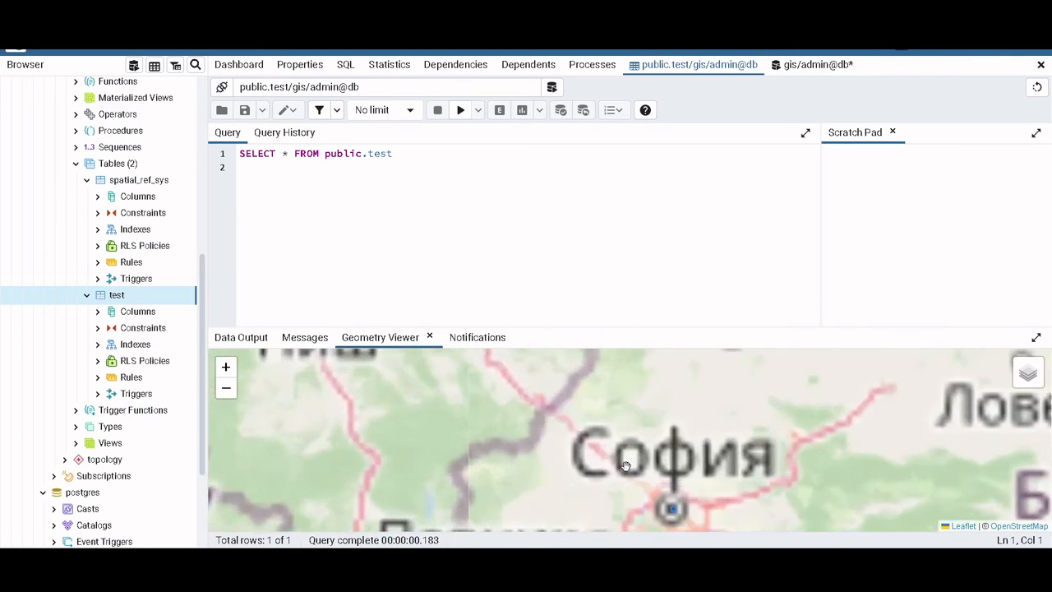
scroll("down", 3)
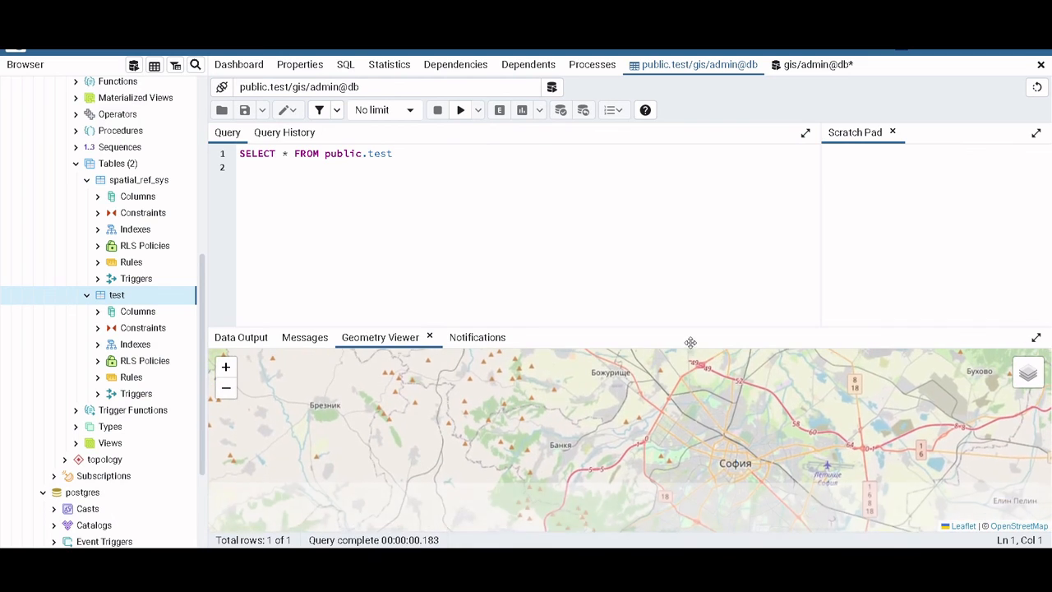
left_click_drag(691, 343, 736, 464)
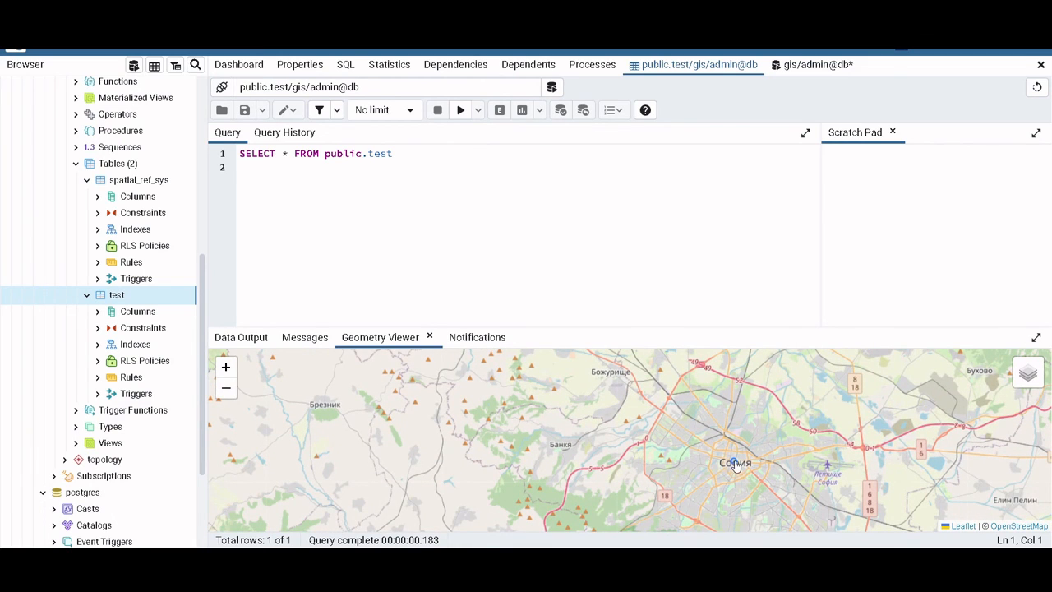
left_click(240, 337)
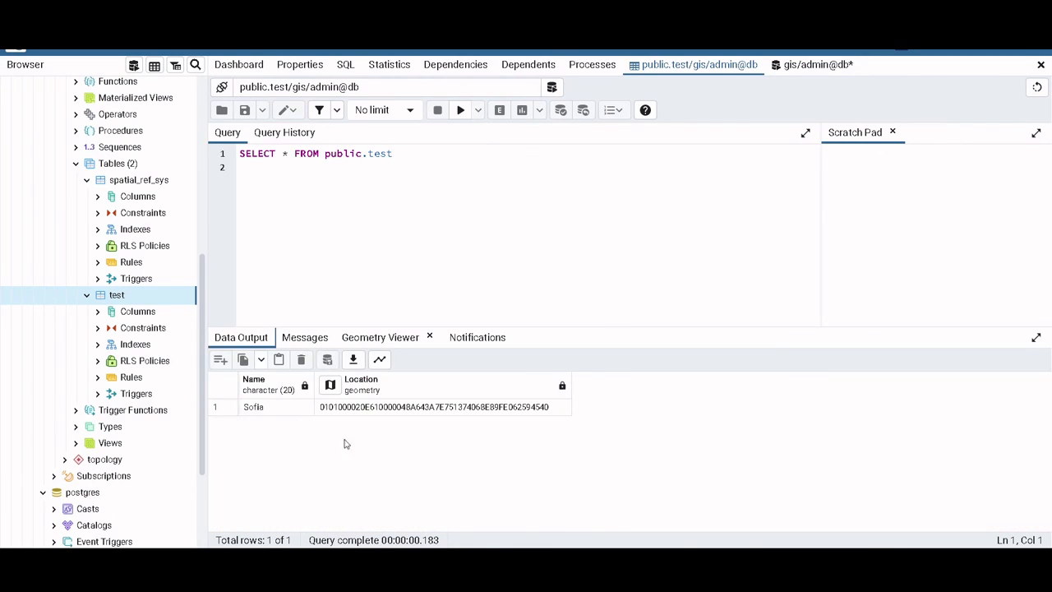
mouse_move(376, 433)
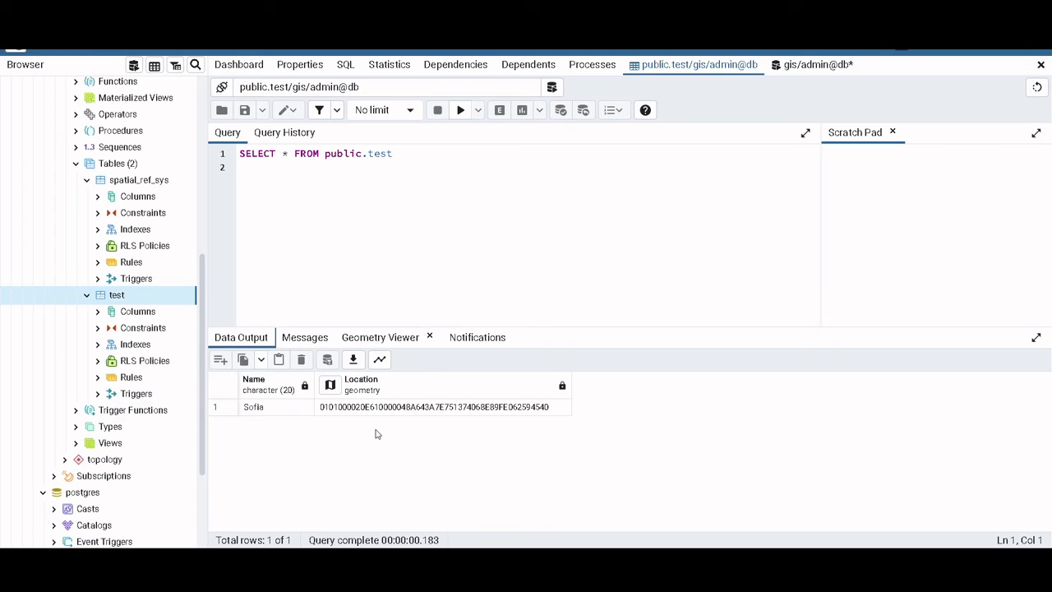